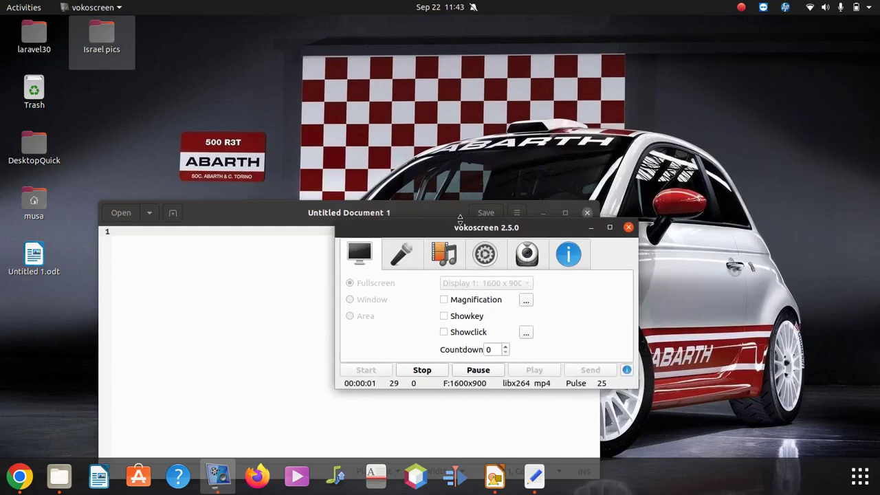
- Focus the blank Text Editor document, move it to the upper left, and show the Activities overview
click(627, 227)
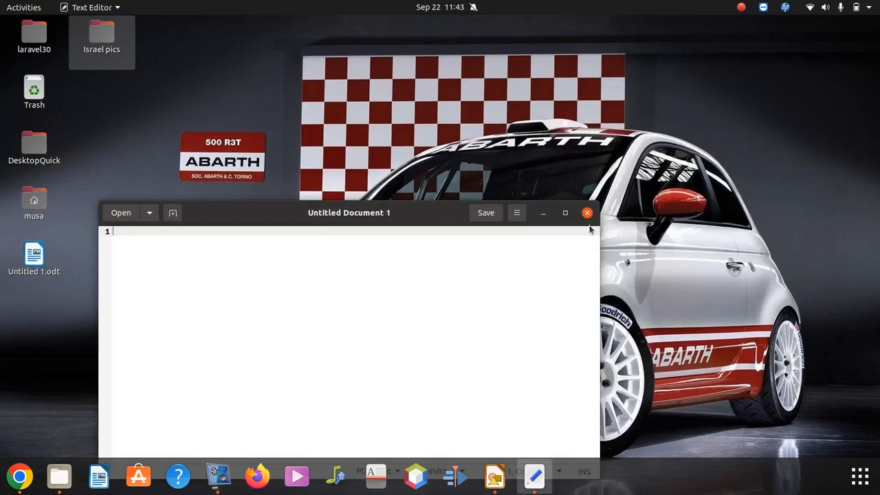
drag(349, 211, 278, 40)
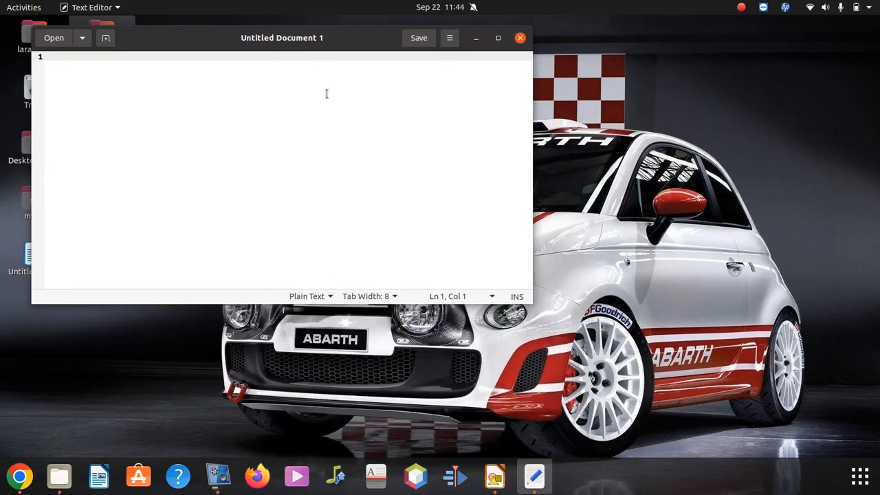
mouse_move(258, 473)
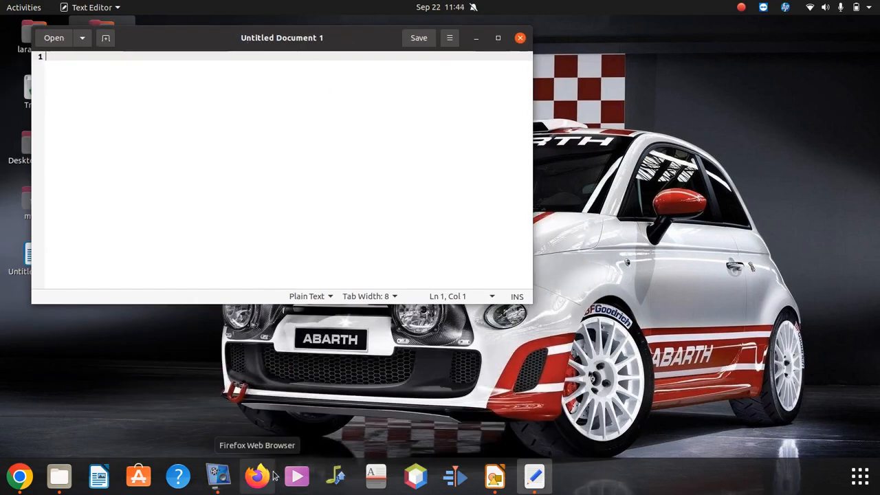
mouse_move(676, 451)
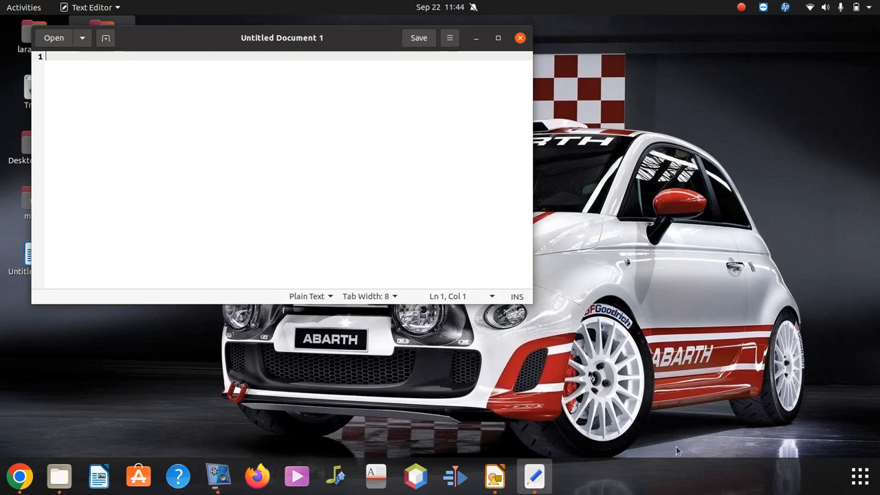
click(858, 467)
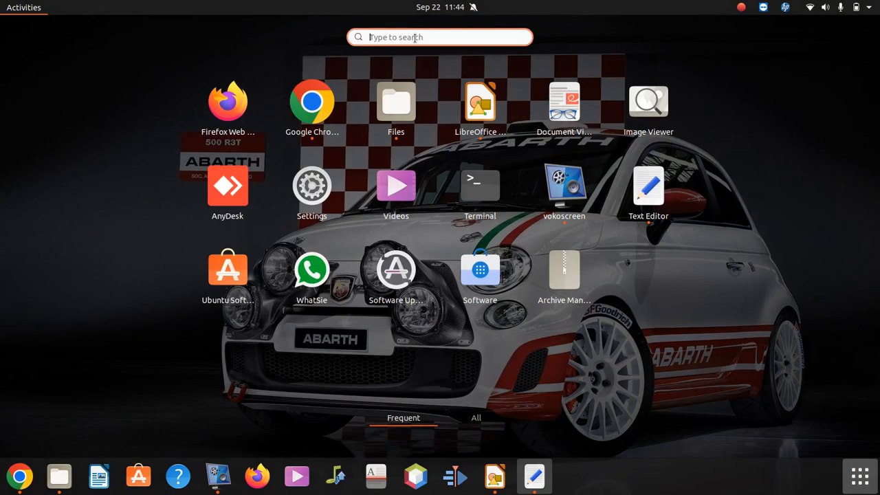
- Search the Activities overview for 'settings', correcting the misspelled term
text(seetl)
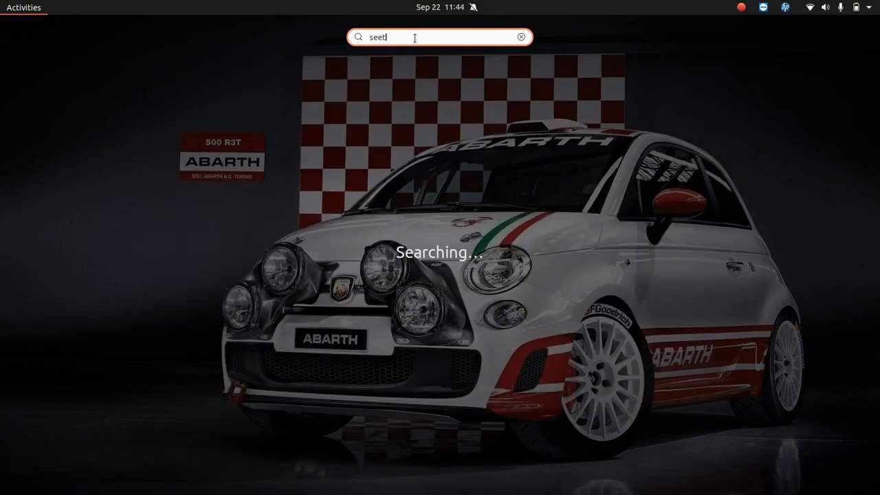
text(ing)
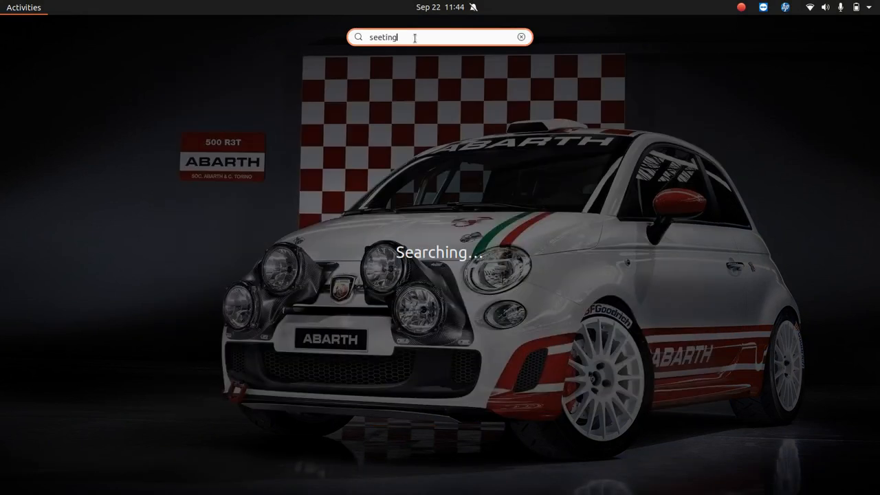
key(BackSpace)
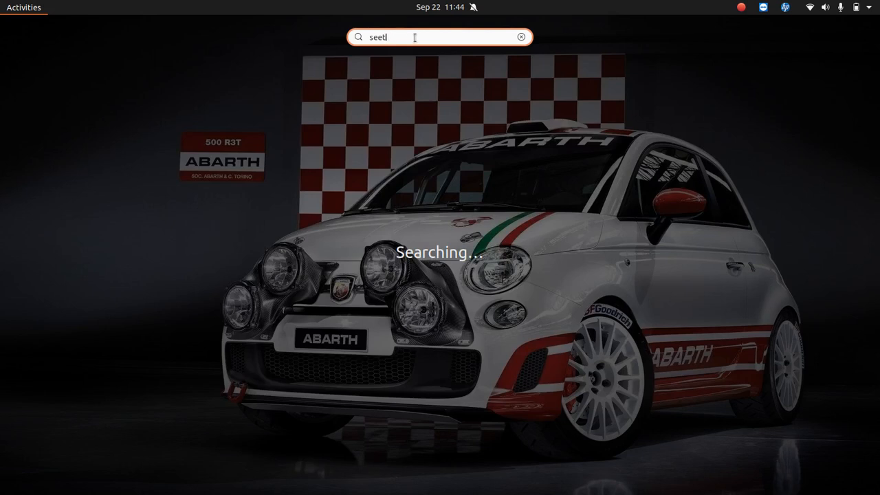
text(t)
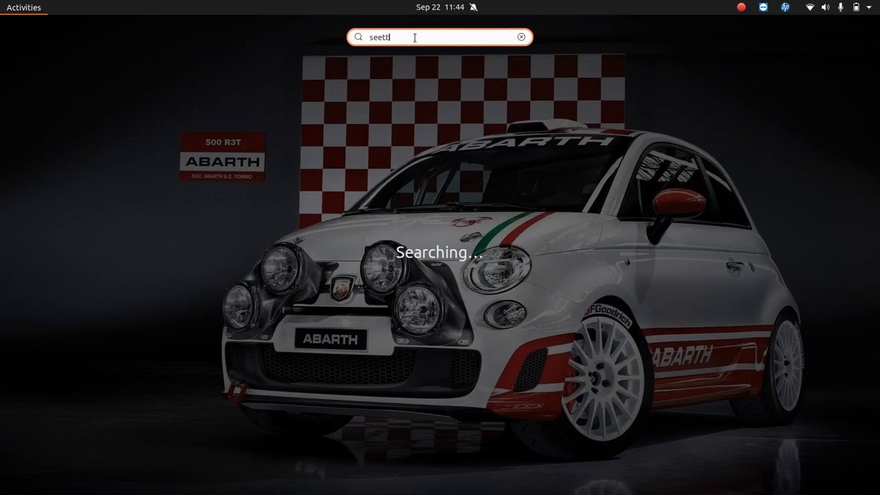
mouse_move(522, 172)
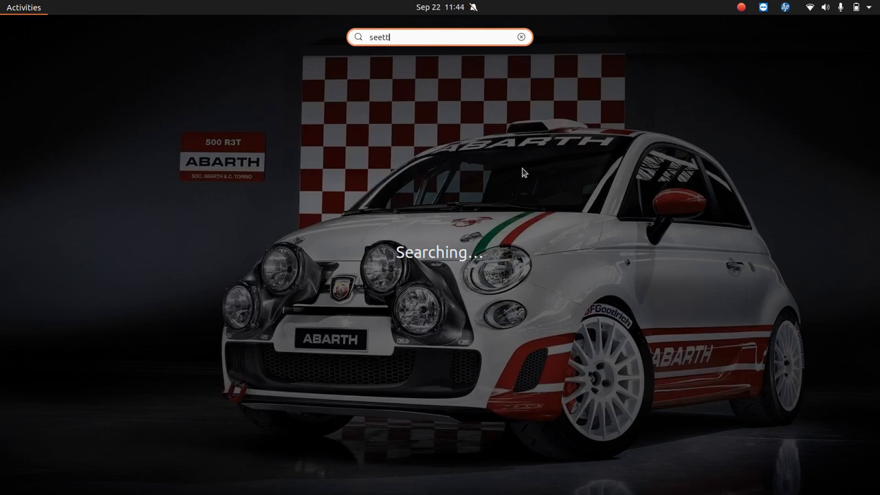
mouse_move(584, 160)
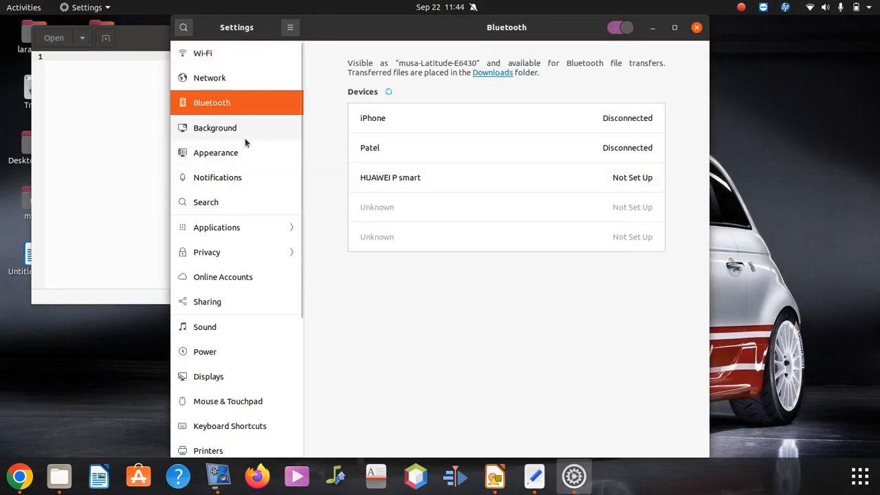
- Search the Settings panels for 'printer' to list Printers and Color
scroll(down, 3)
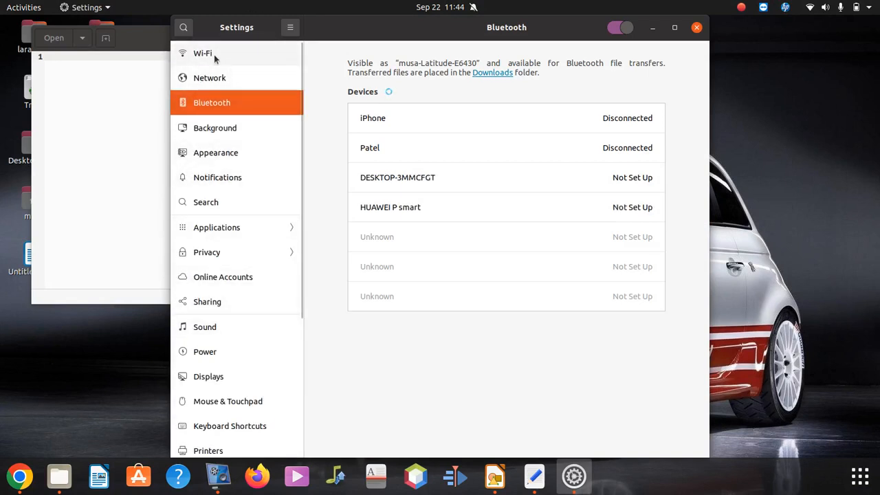
click(184, 27)
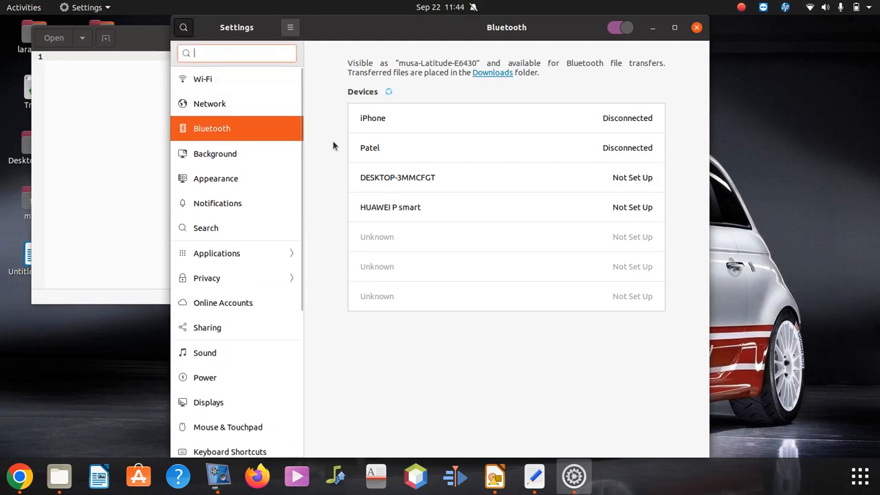
text(pr)
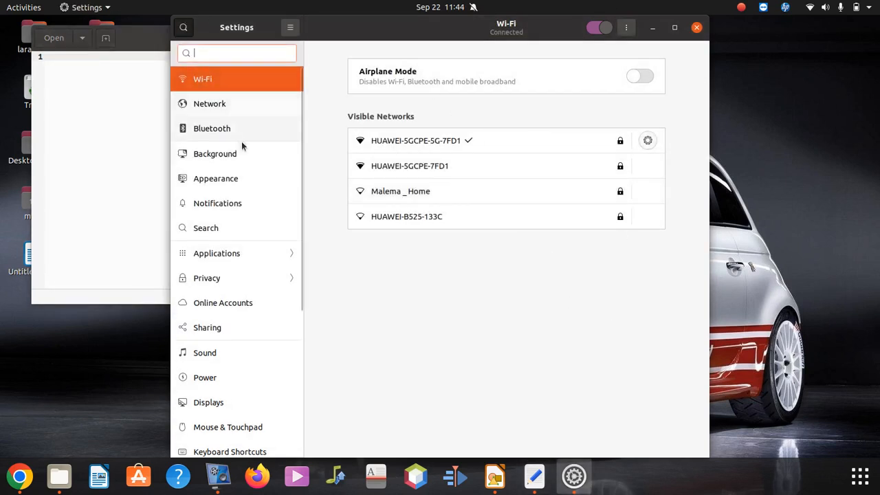
text(p)
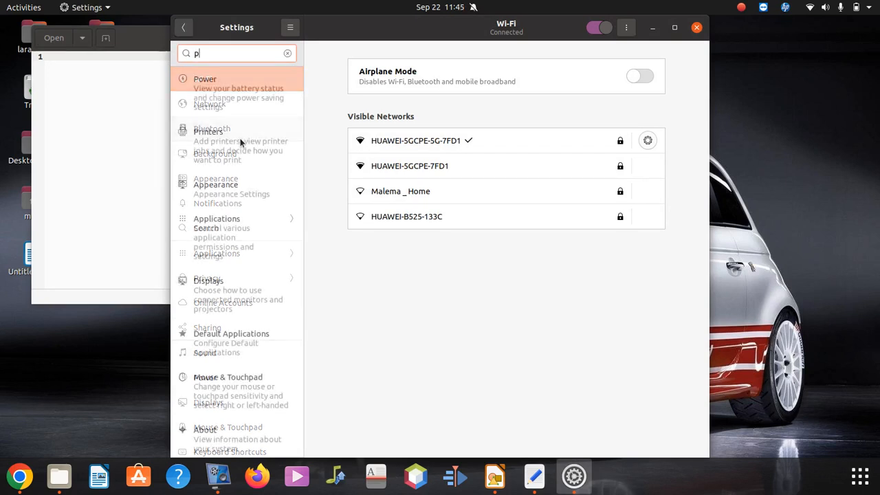
text(rinter)
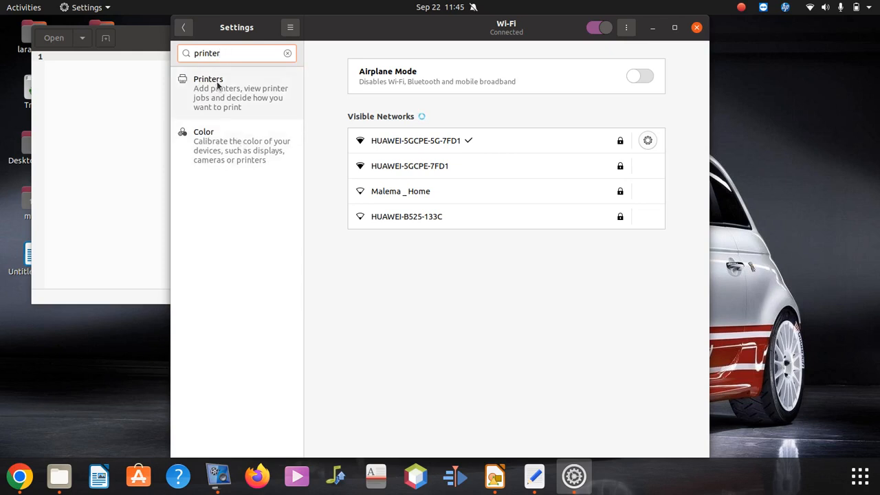
- In the Printers panel, start adding a new printer
click(209, 78)
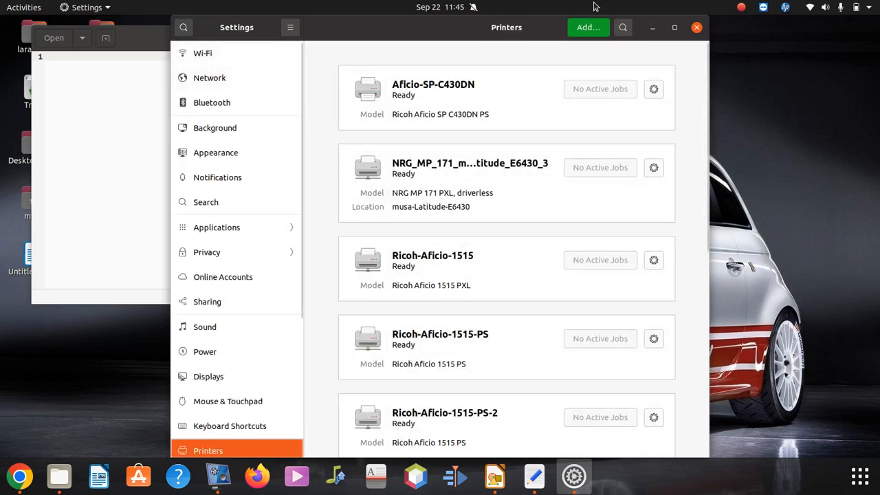
scroll(down, 3)
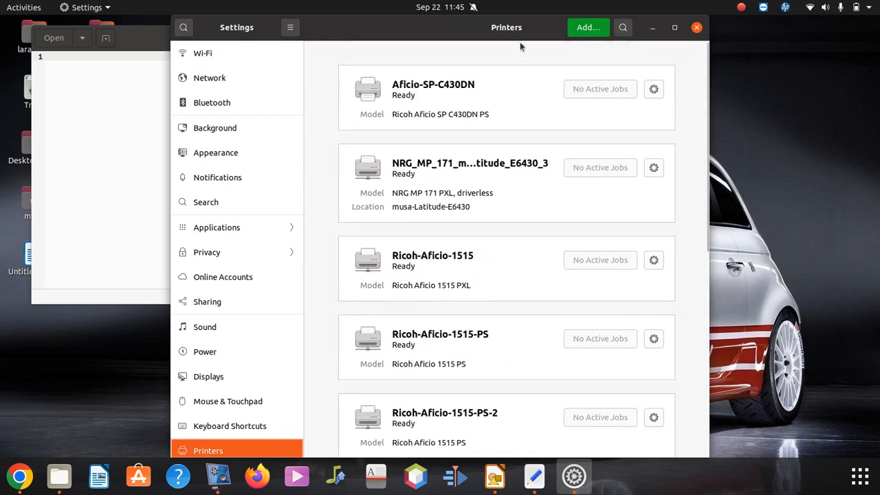
click(588, 27)
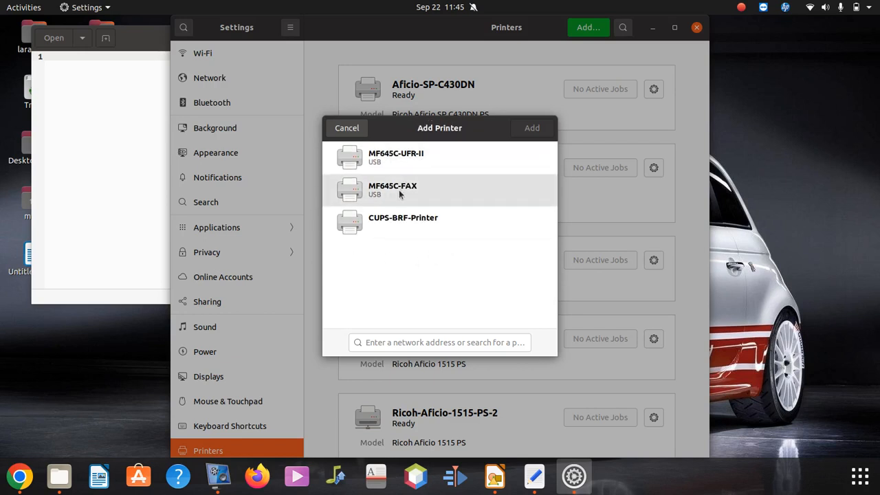
mouse_move(460, 186)
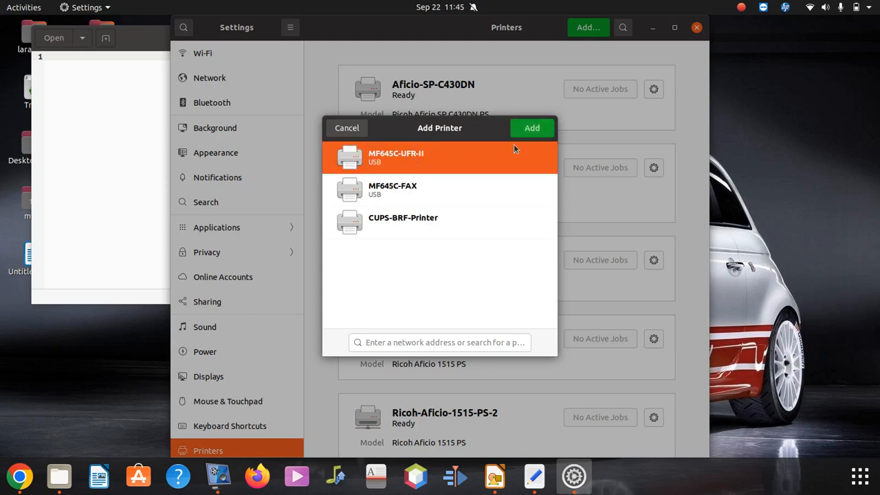
mouse_move(404, 154)
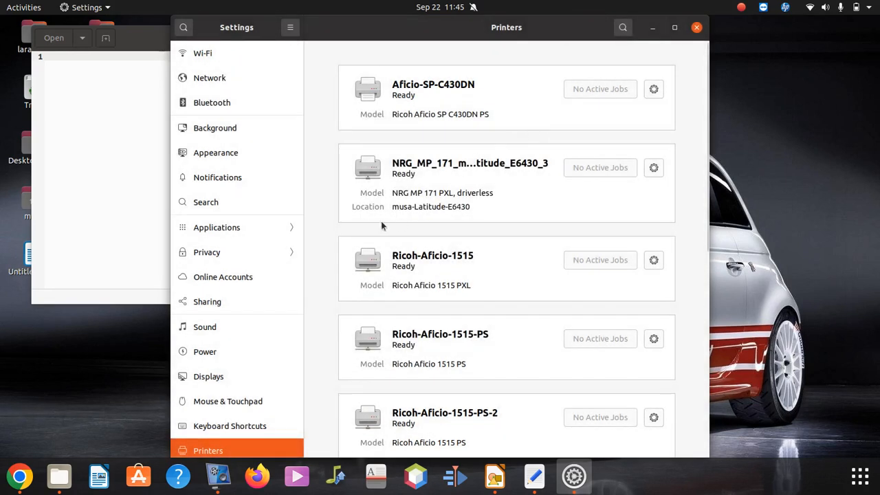
mouse_move(496, 229)
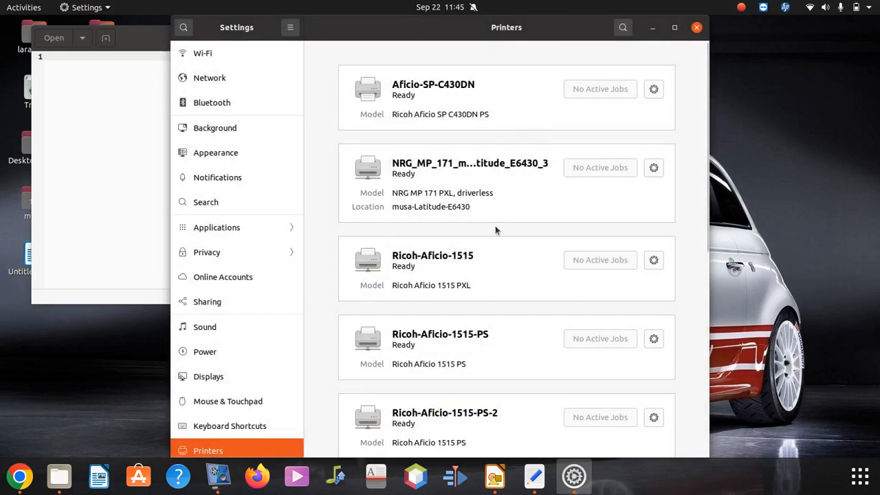
- Add the MF645C-UFR-II USB printer and cancel the driver search so it shows as Ready
scroll(down, 3)
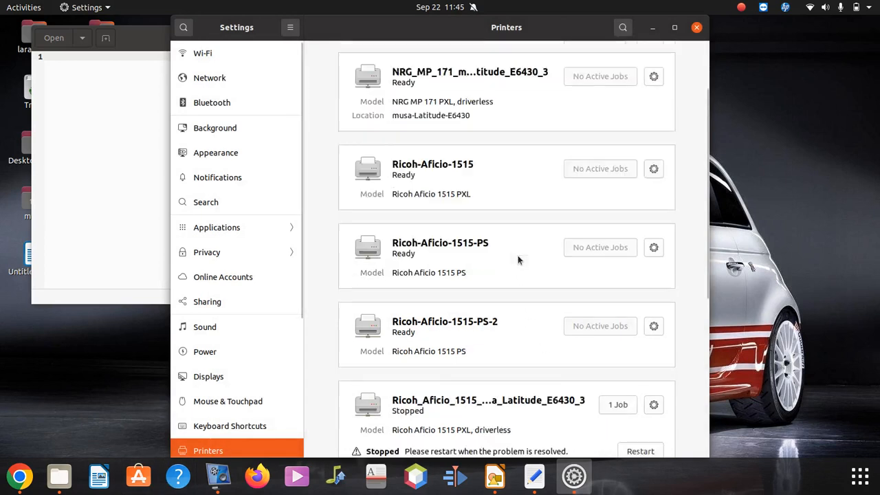
scroll(down, 3)
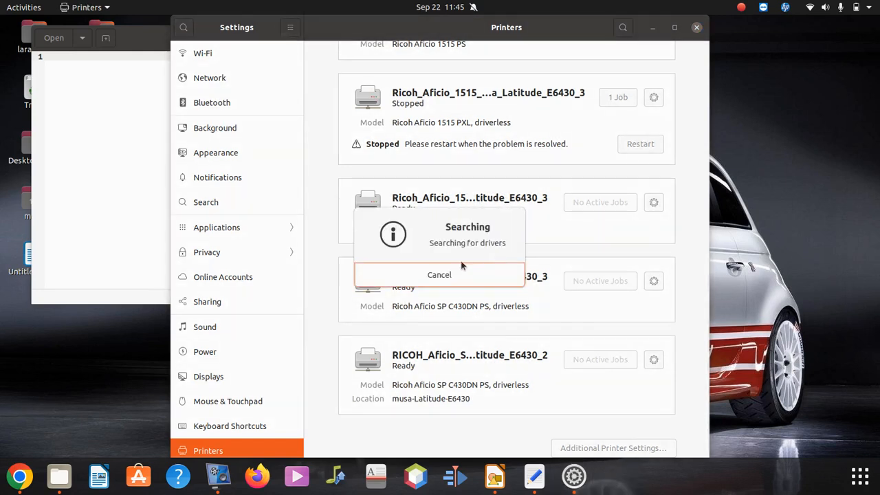
mouse_move(440, 275)
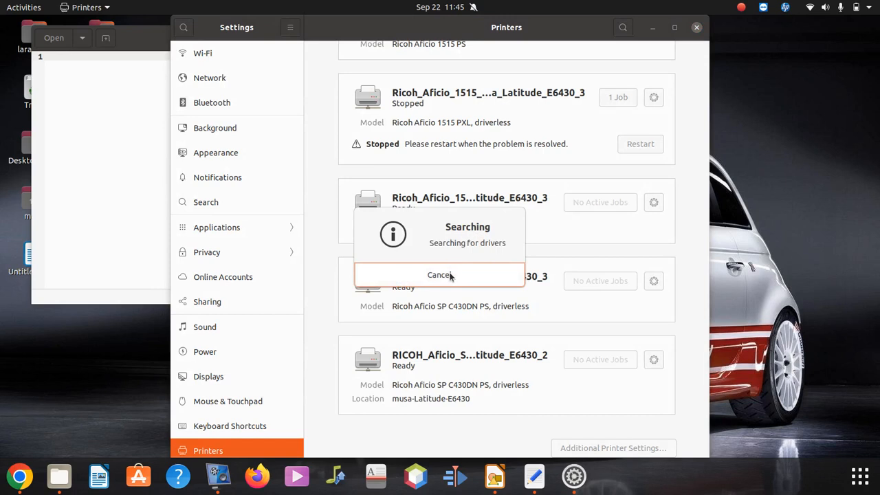
click(439, 275)
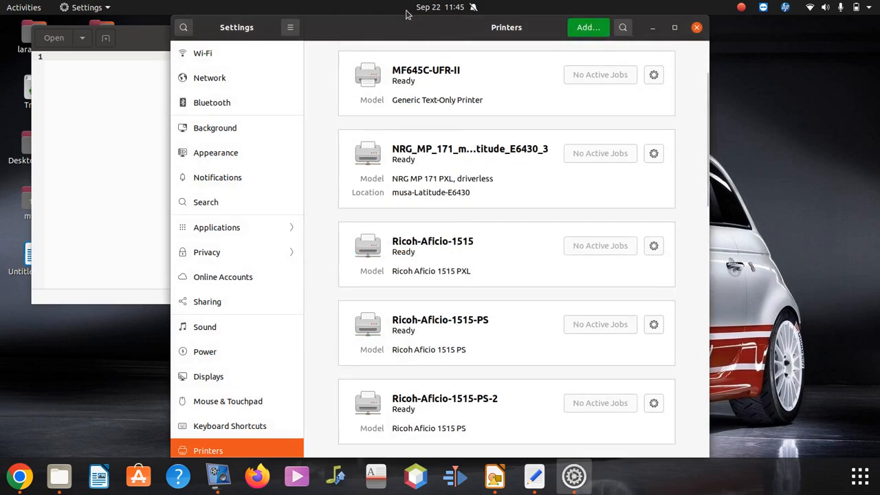
- Return to Text Editor and check the print dialog lists the MF645C-UFR-II printer
click(654, 75)
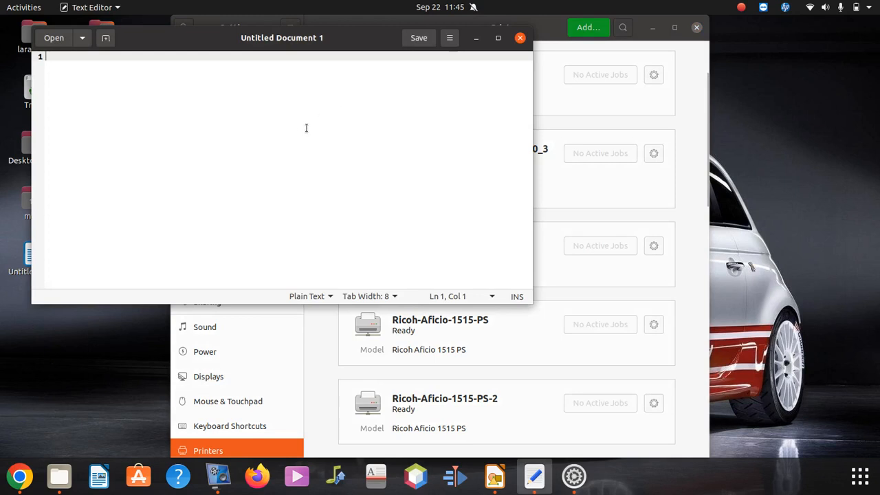
key(ctrl+p)
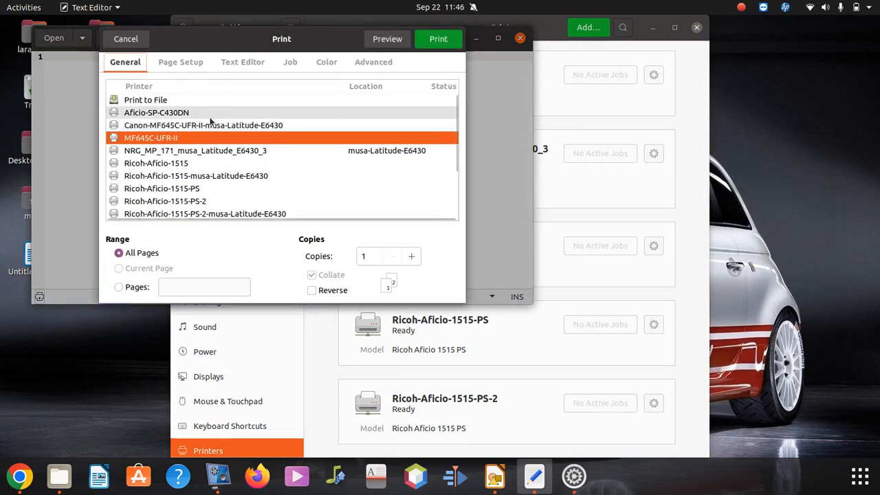
mouse_move(626, 58)
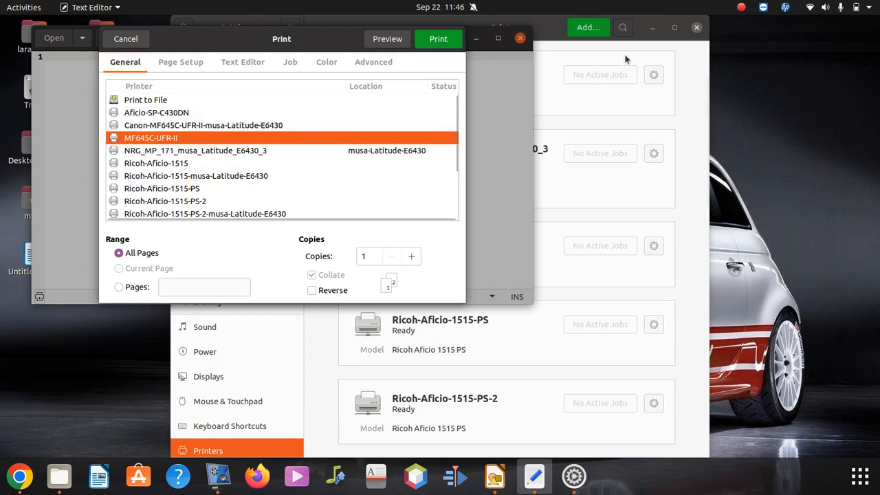
click(125, 38)
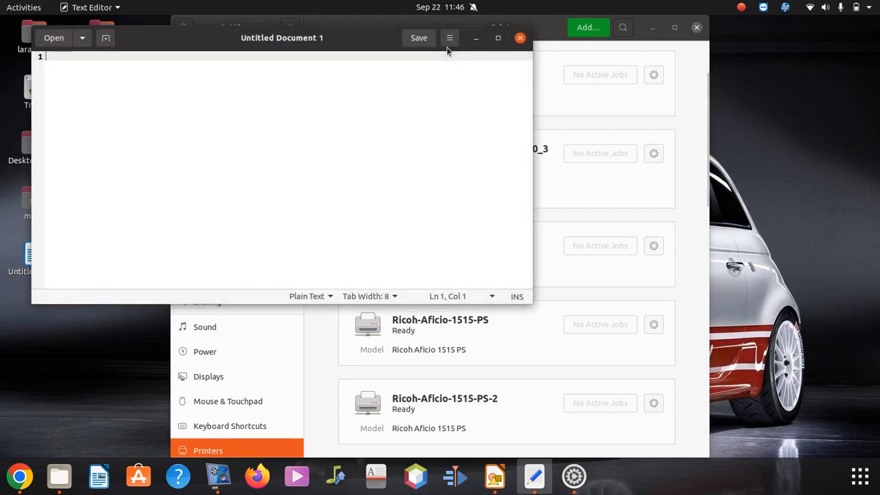
mouse_move(412, 132)
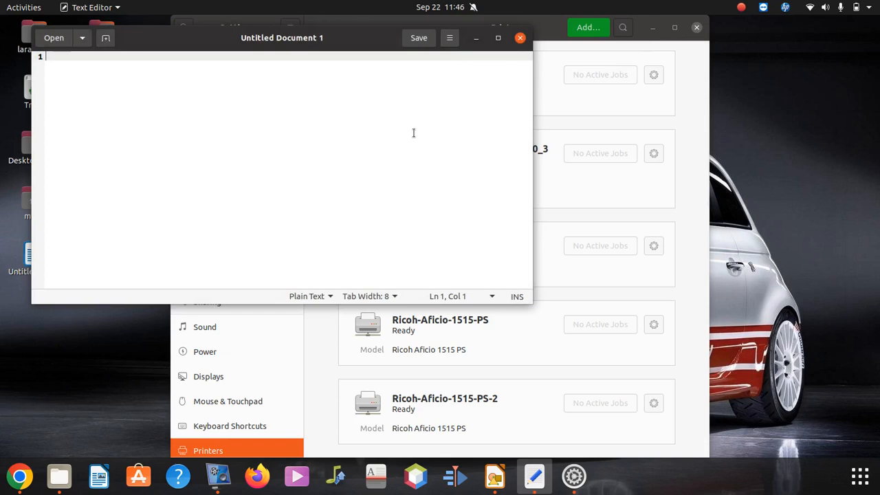
mouse_move(462, 465)
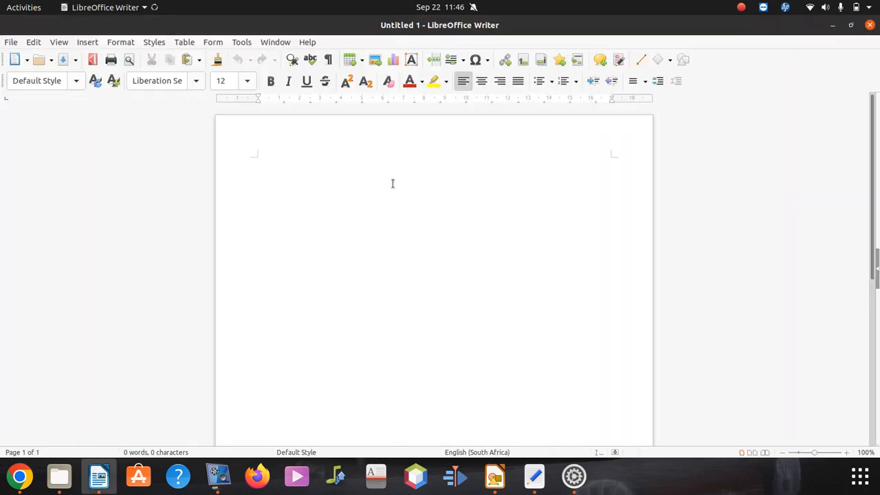
- Write 'printer' in the Writer document and send it to the MF645C-UFR-II; an error appears
text(prin)
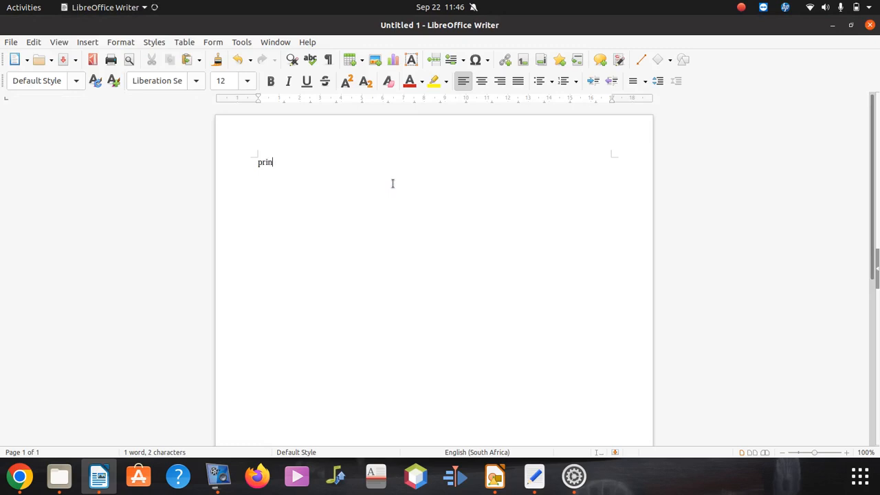
text(ter)
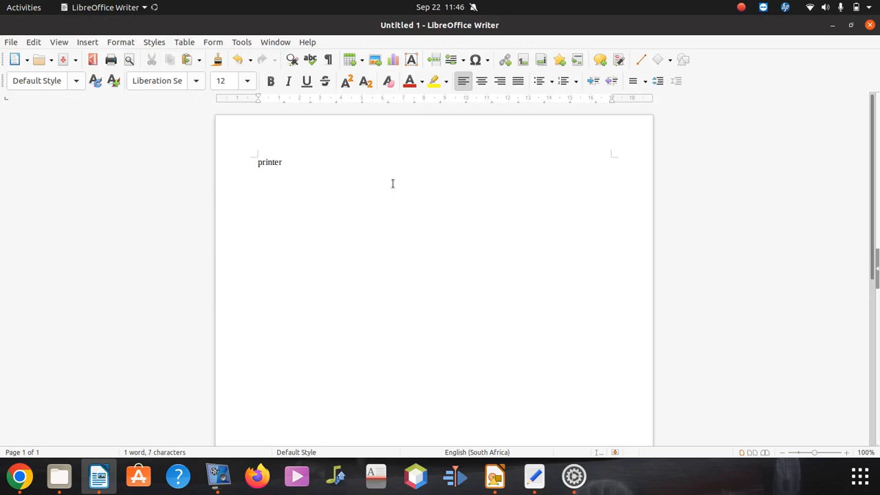
click(110, 59)
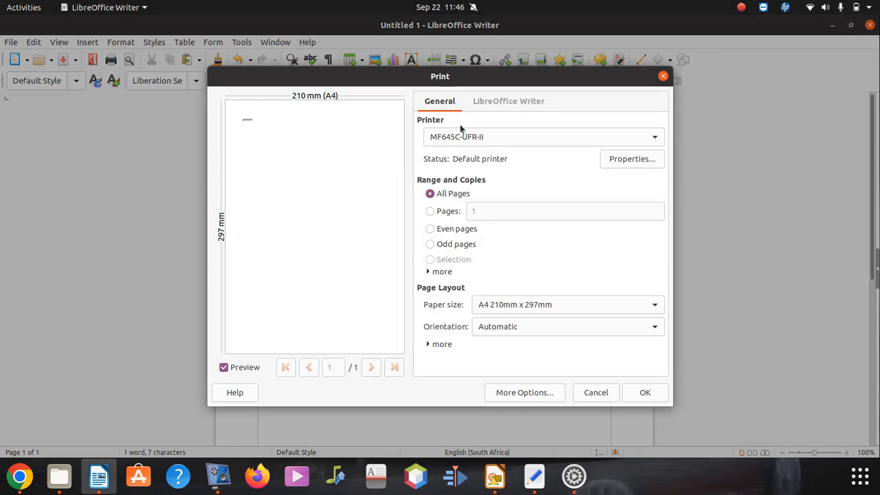
mouse_move(490, 318)
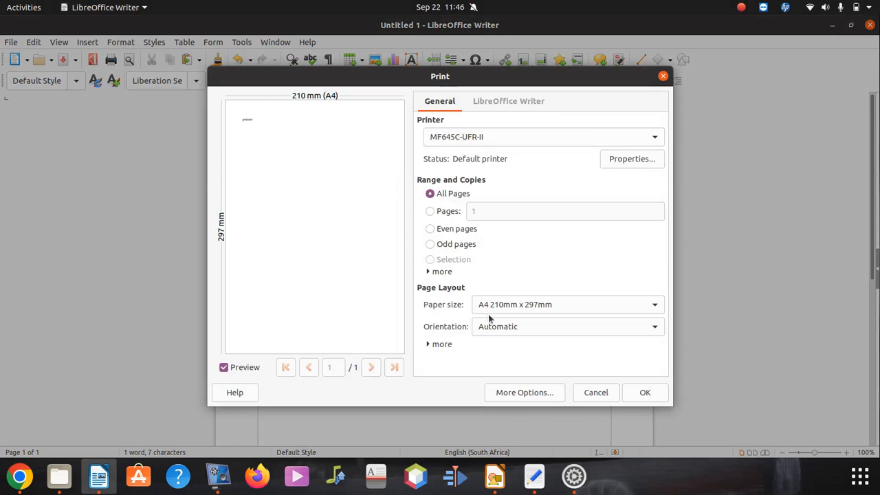
click(644, 393)
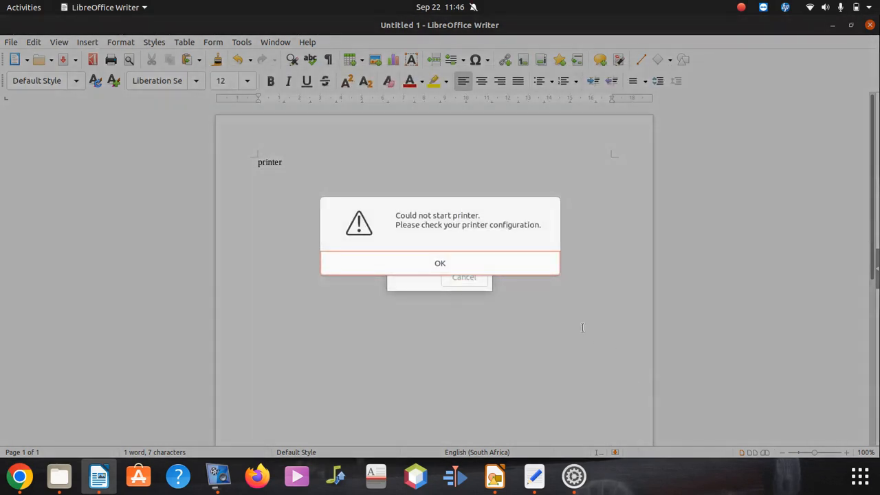
mouse_move(459, 235)
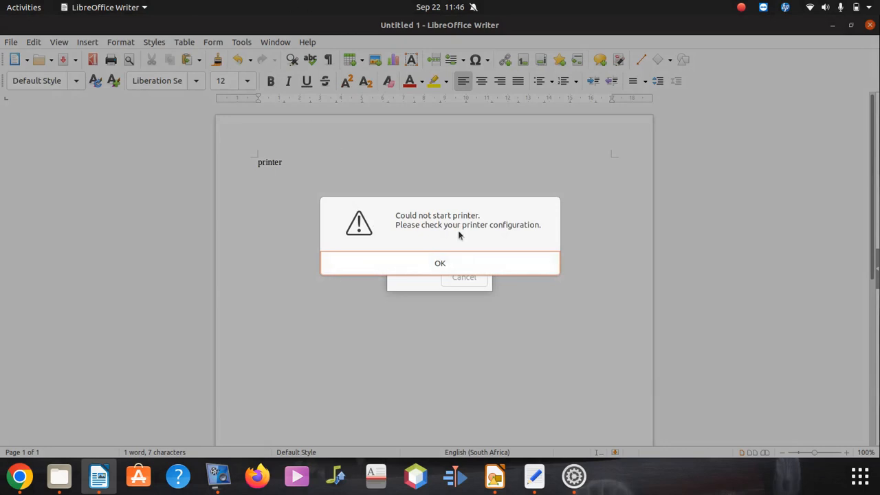
mouse_move(483, 214)
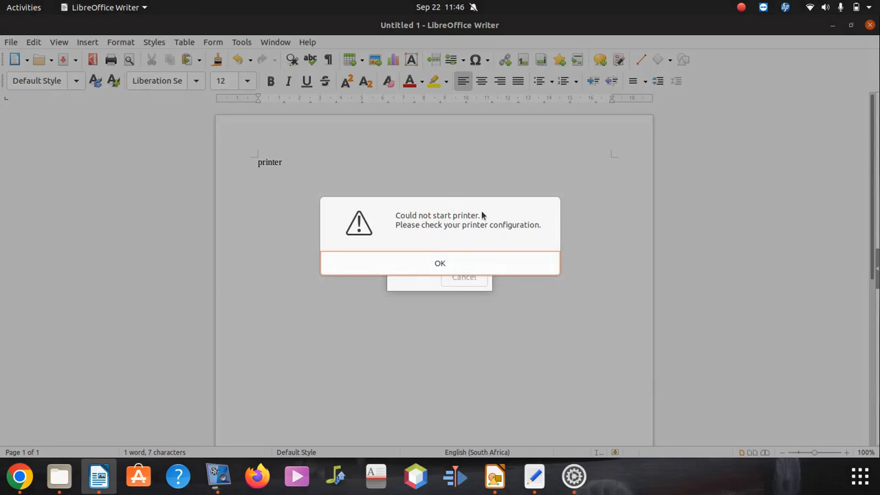
mouse_move(792, 25)
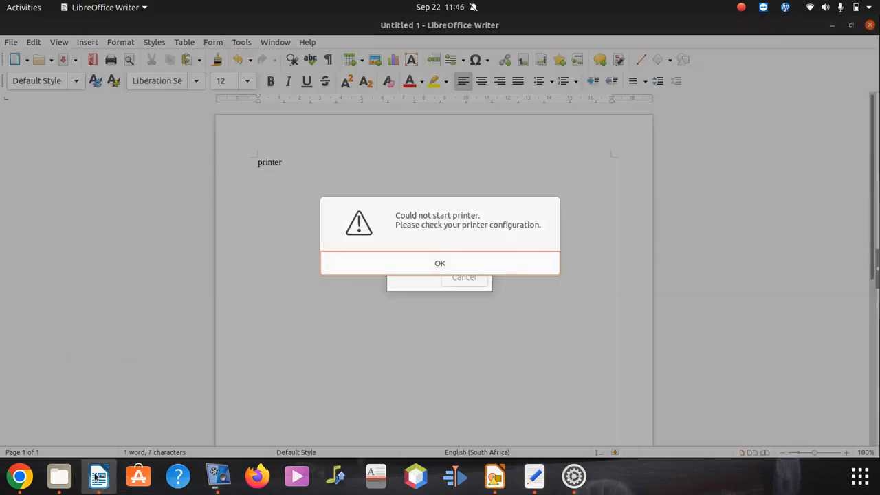
mouse_move(511, 231)
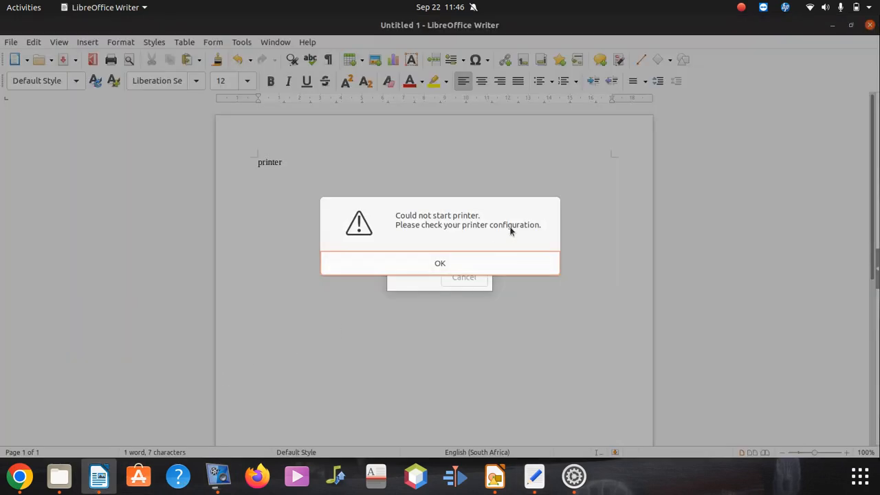
mouse_move(444, 241)
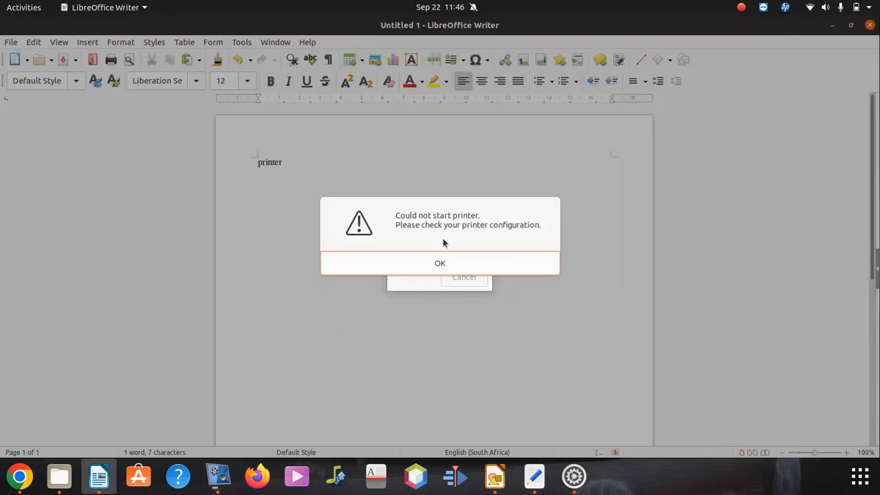
mouse_move(461, 290)
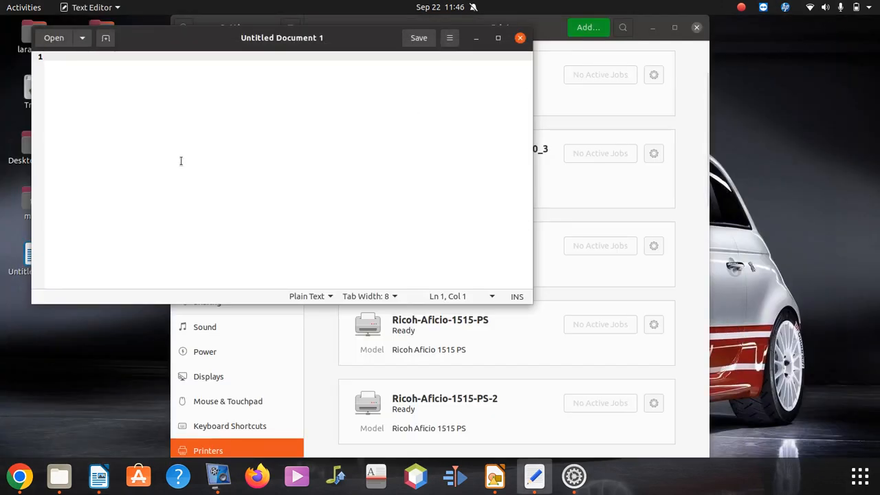
- Note 'could not start printer please check your printer configurations' and uncover the Printers settings
text(c)
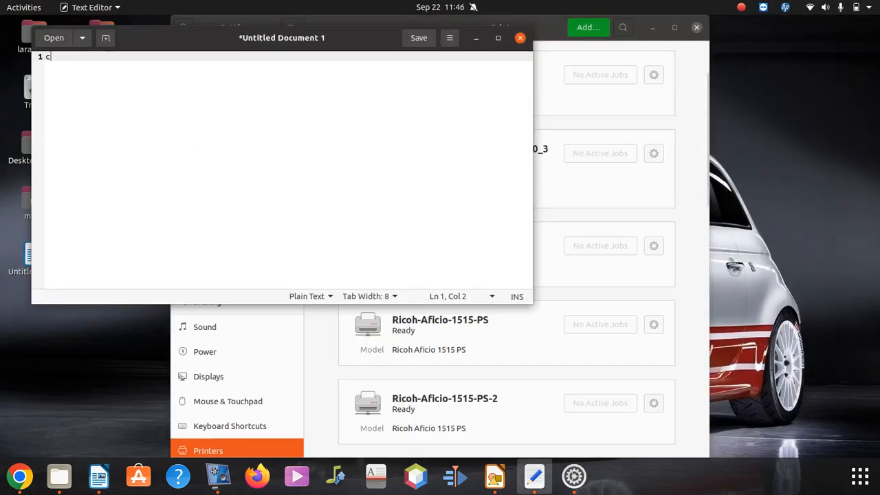
text(oulf)
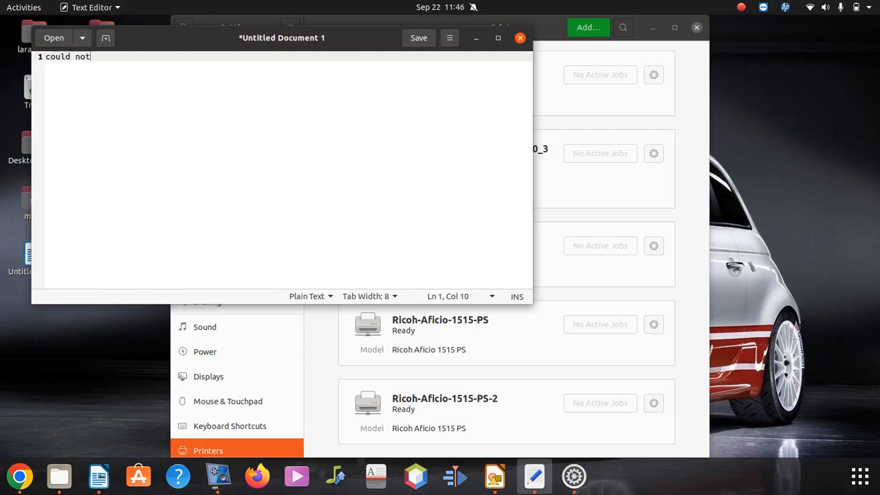
text(start)
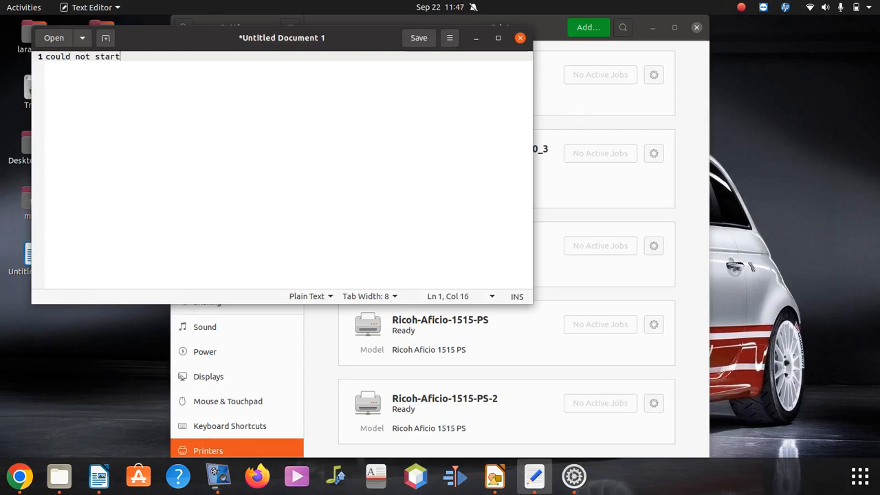
text(printer p)
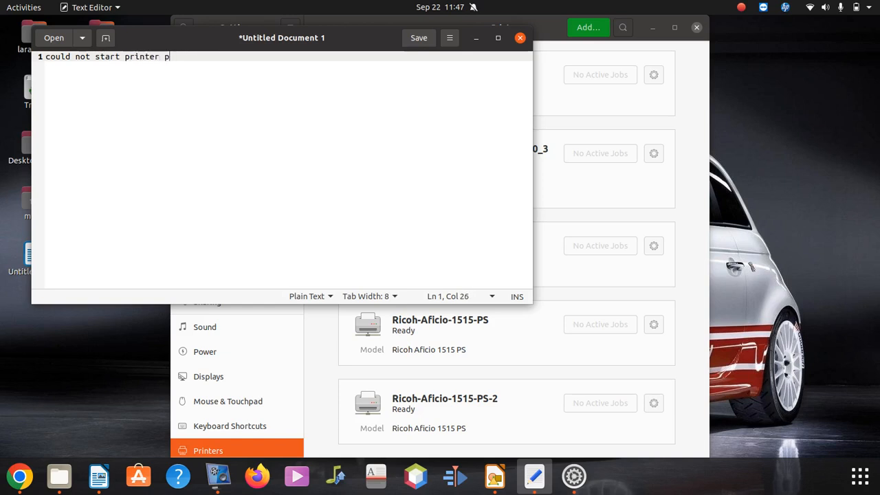
text(lea)
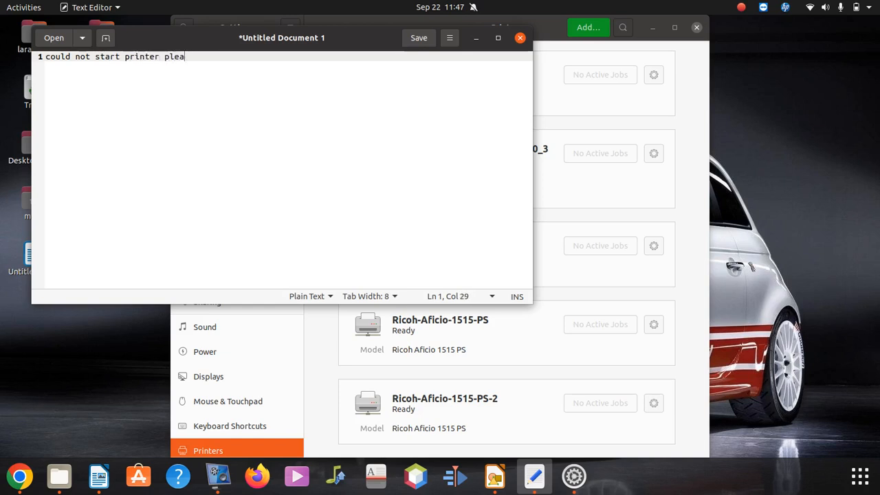
text(se check your)
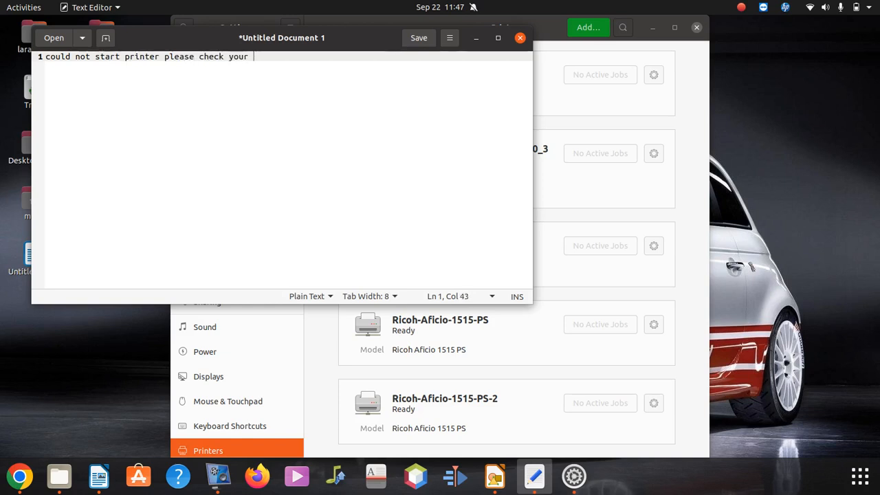
text(printer configurations)
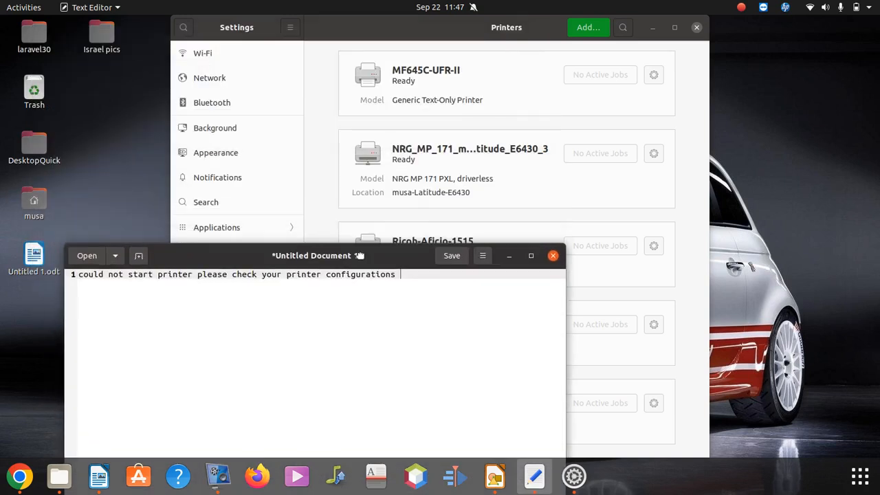
drag(318, 254, 268, 138)
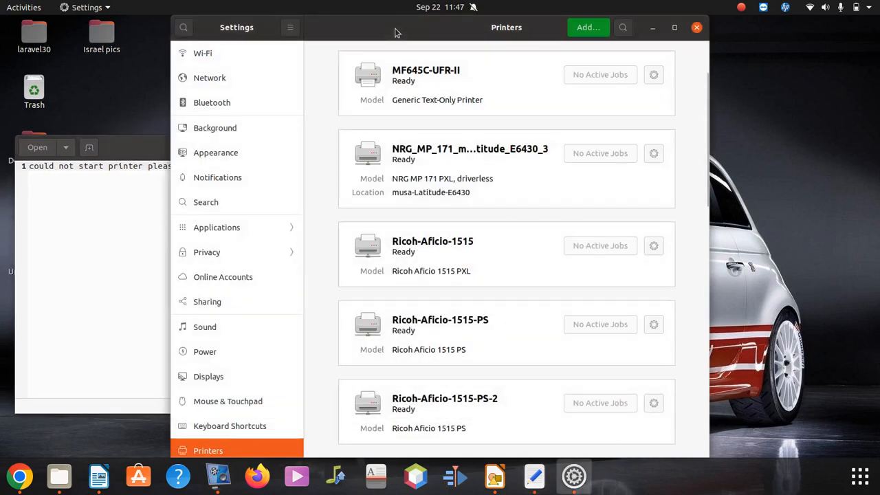
- Remove the MF645C-UFR-II printer and scroll through the remaining Ricoh printers
click(654, 74)
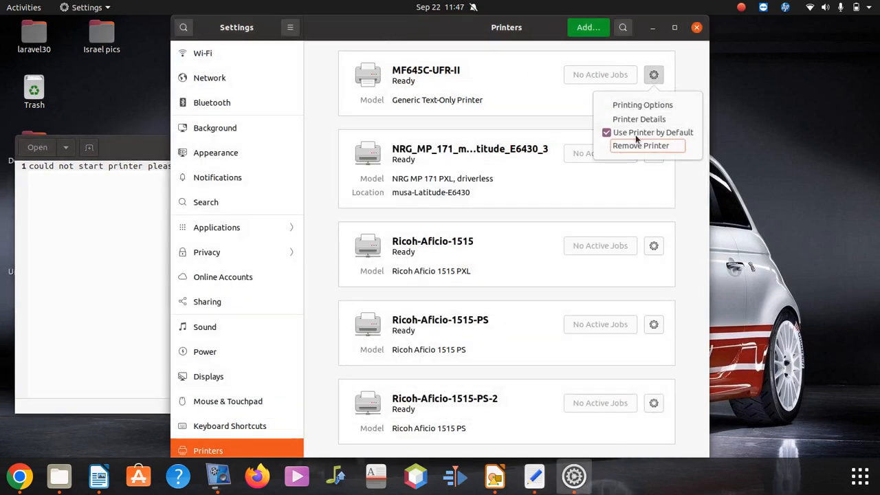
click(640, 145)
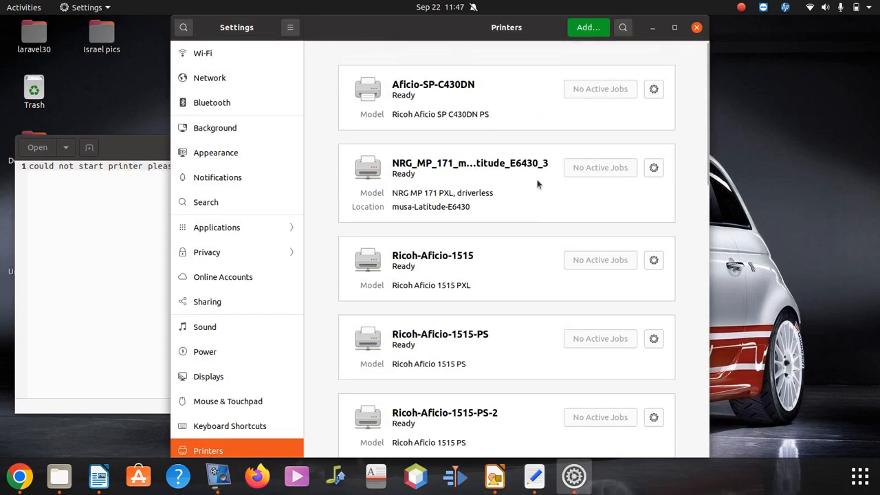
scroll(down, 3)
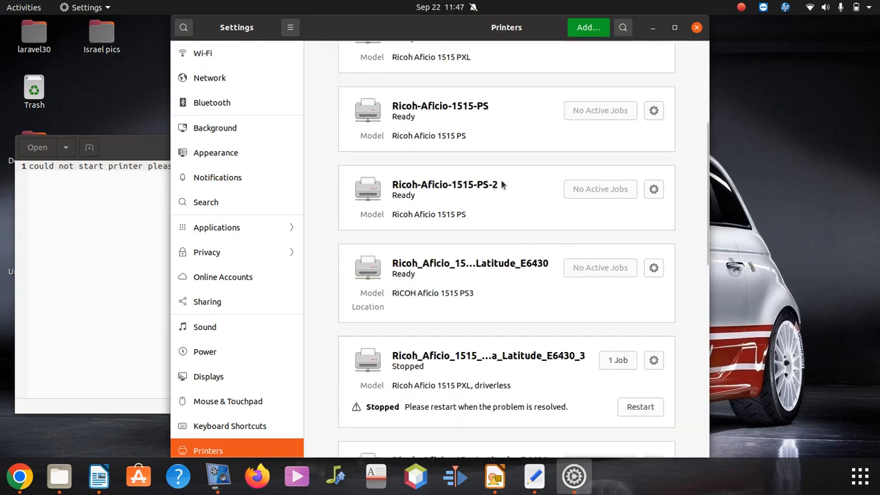
scroll(down, 3)
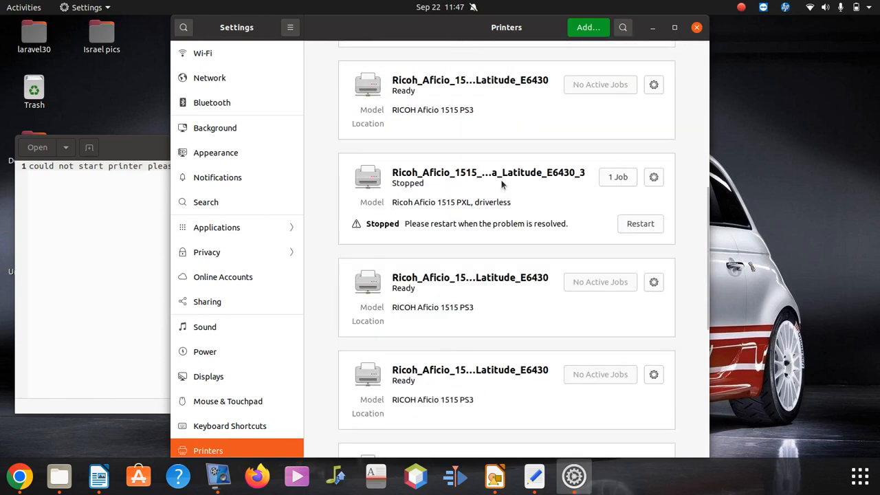
scroll(down, 3)
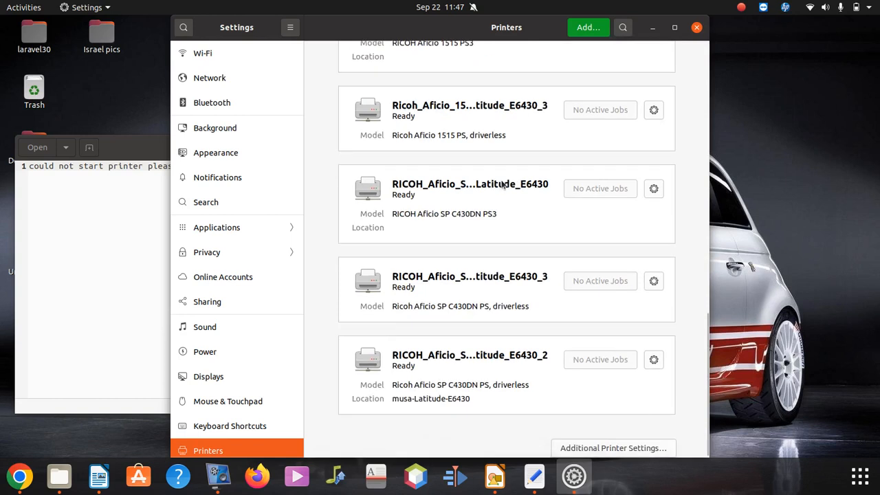
mouse_move(677, 48)
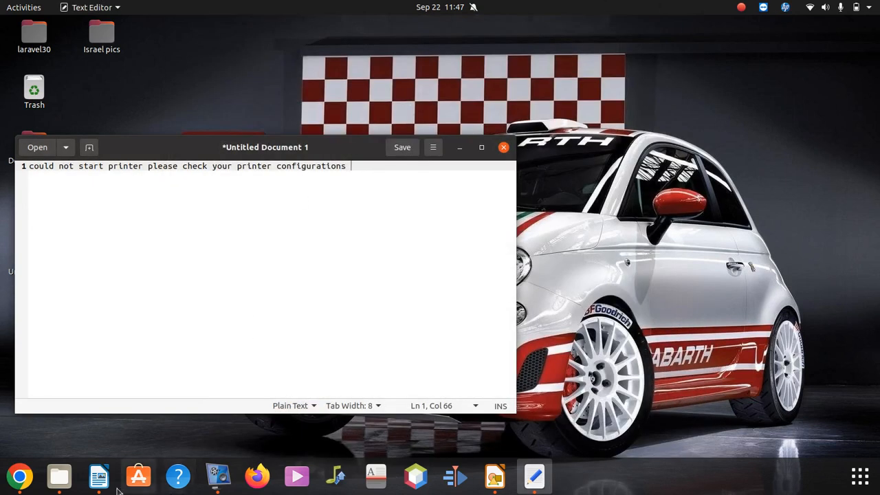
- Launch Chrome and search Google for 'canon mf645sc linux drivers'
click(19, 473)
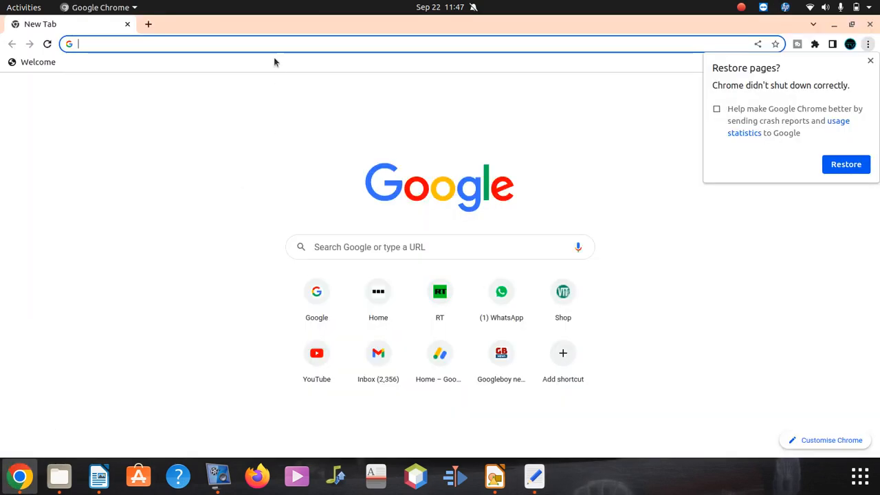
text(google.com)
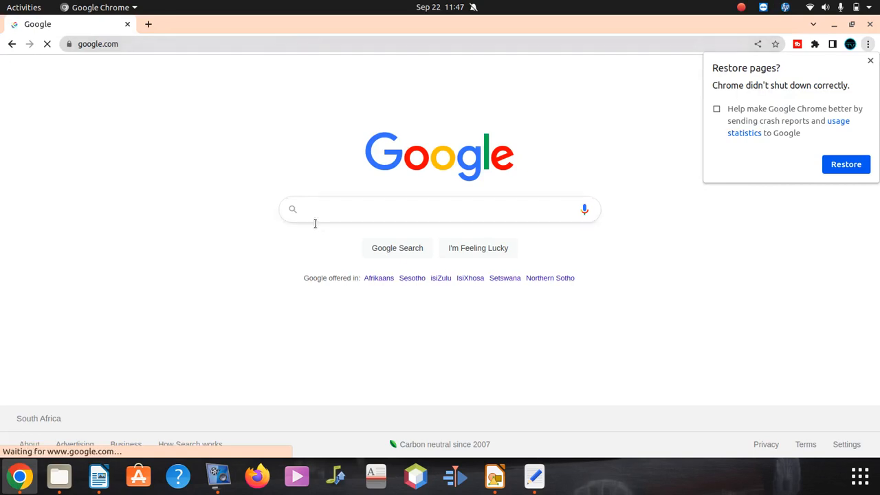
text(d)
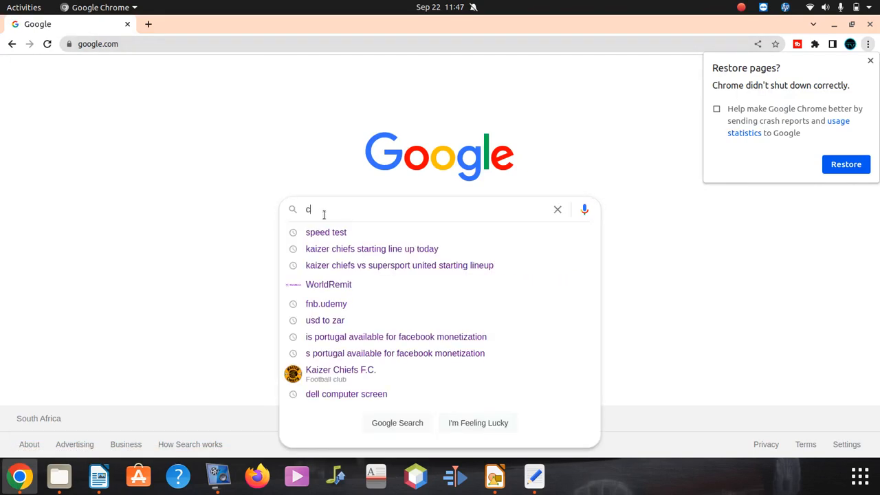
text(canon)
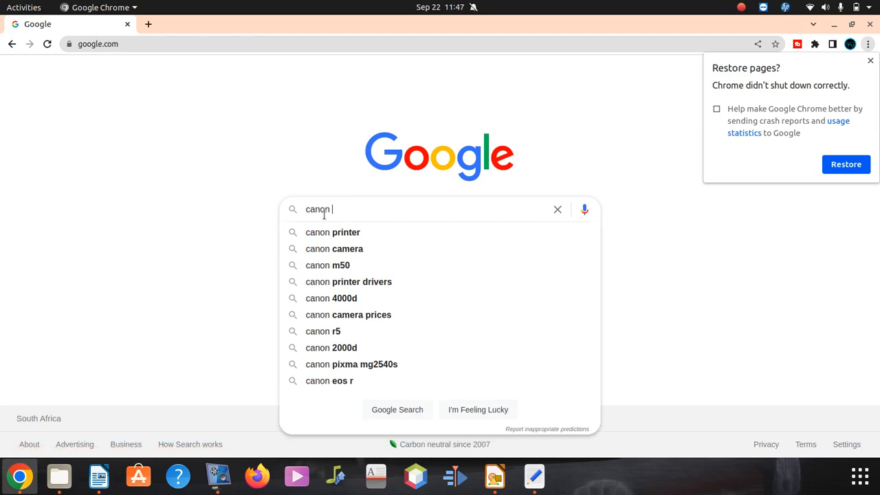
text(mf645sc)
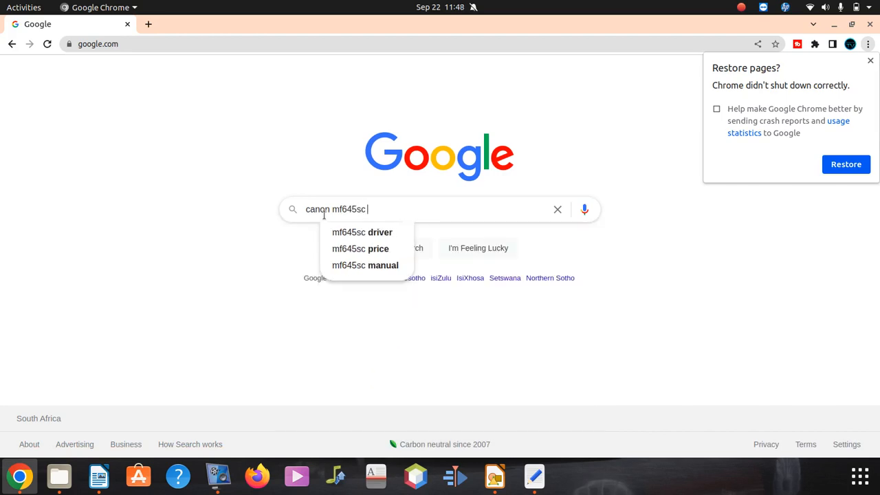
text(linux d)
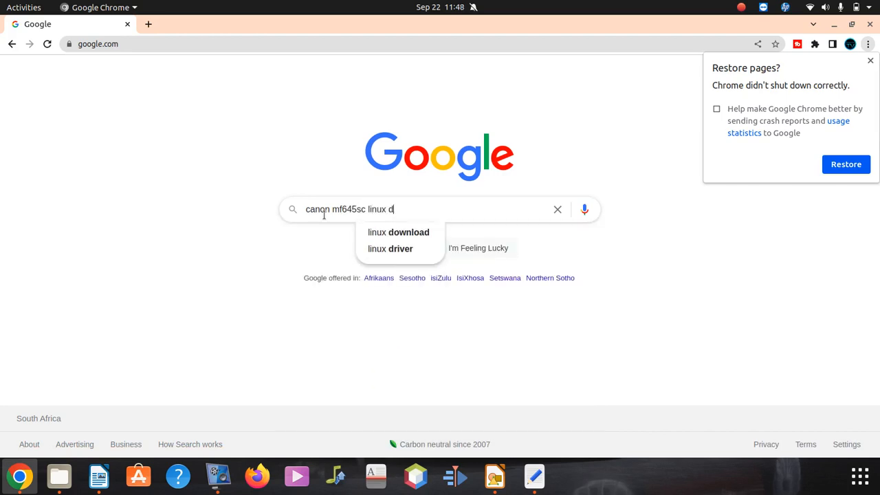
text(rivers)
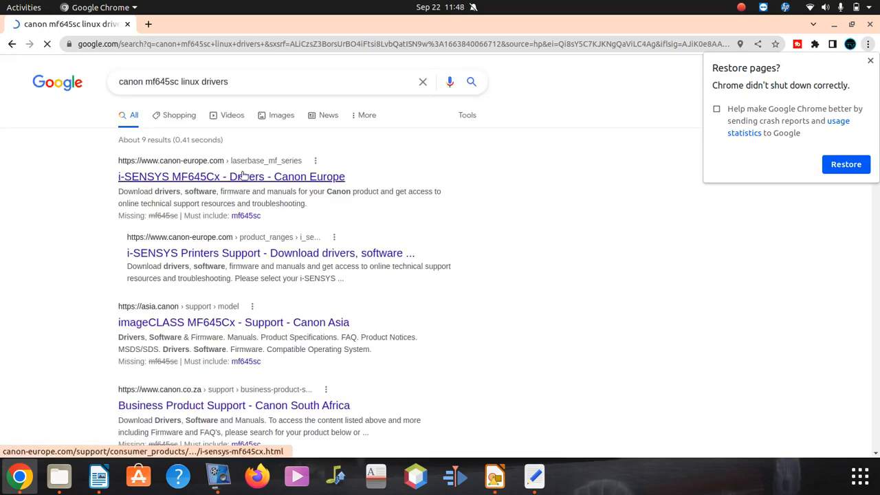
- Open the Canon Europe MF645Cx drivers page, accepting cookies and dismissing the restore prompt
click(231, 175)
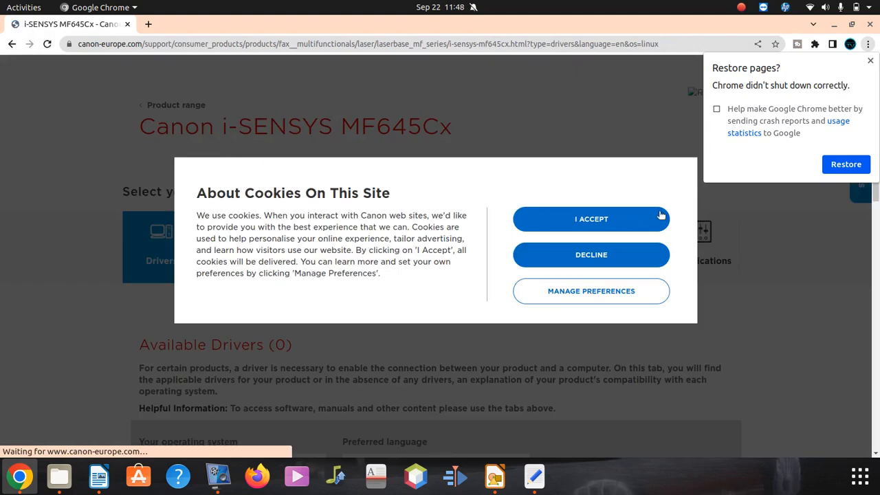
click(591, 219)
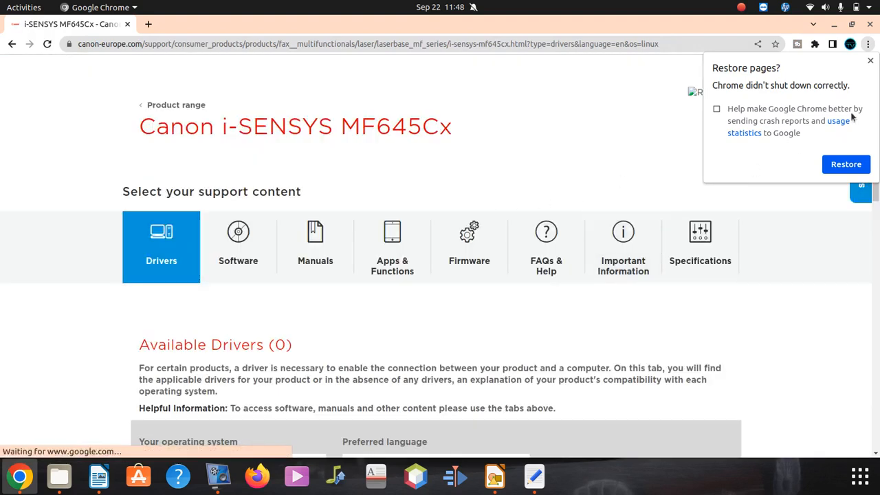
click(869, 63)
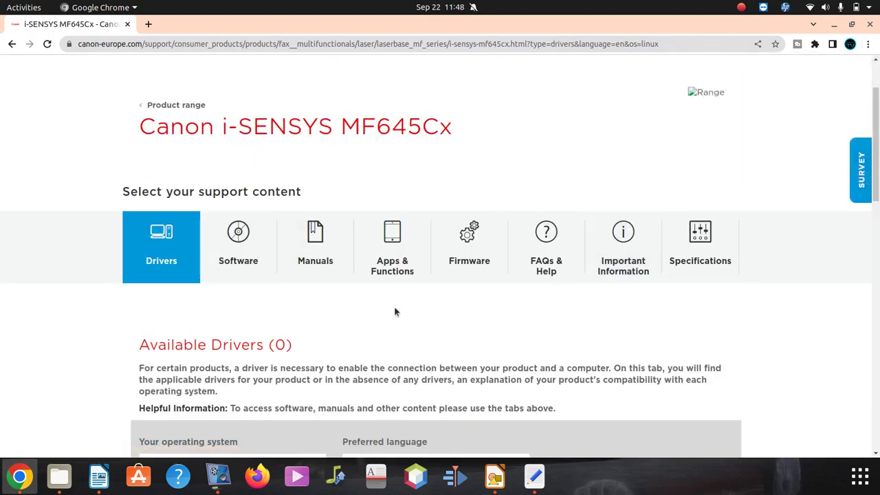
scroll(down, 3)
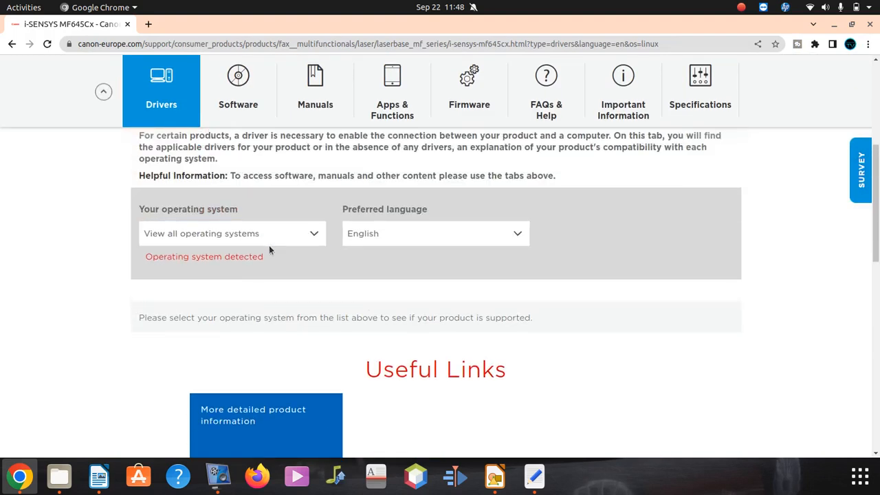
scroll(up, 3)
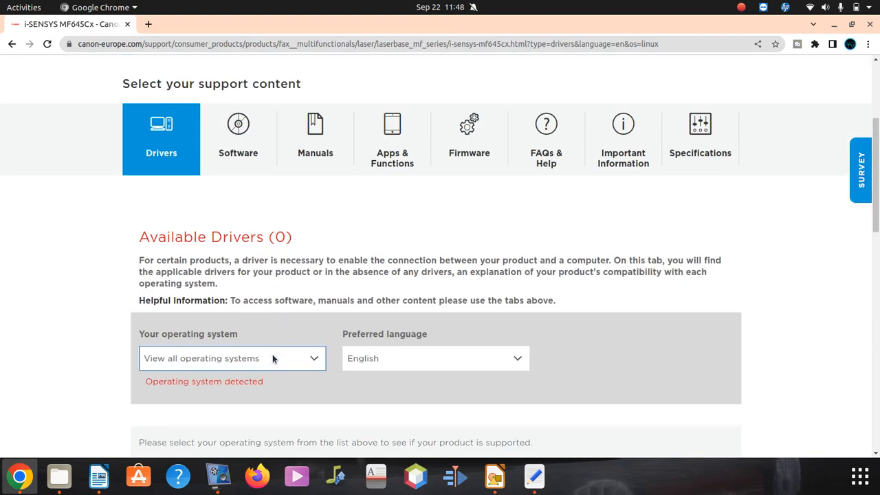
- Filter the drivers page to Linux (64-bit), listing the 4 available drivers
click(231, 357)
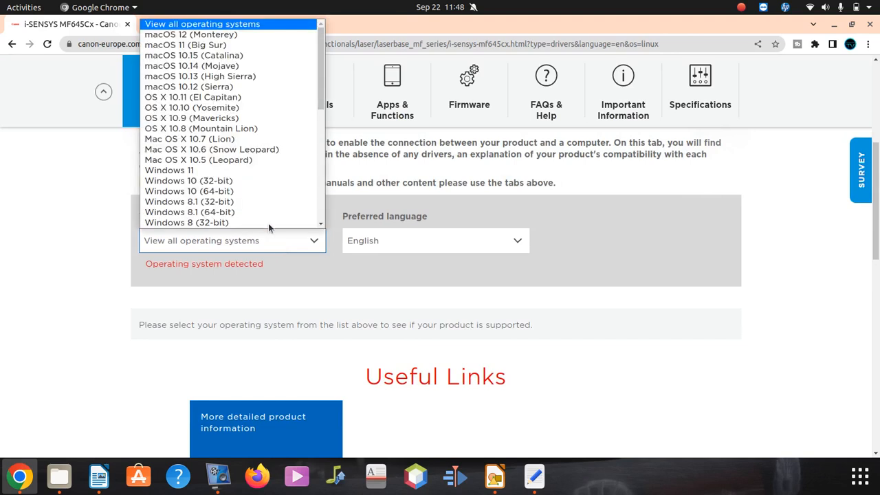
mouse_move(251, 159)
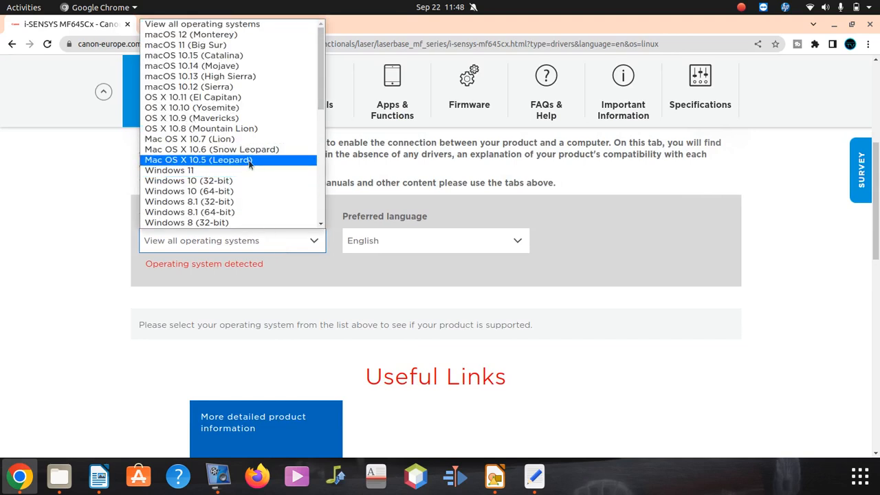
scroll(down, 3)
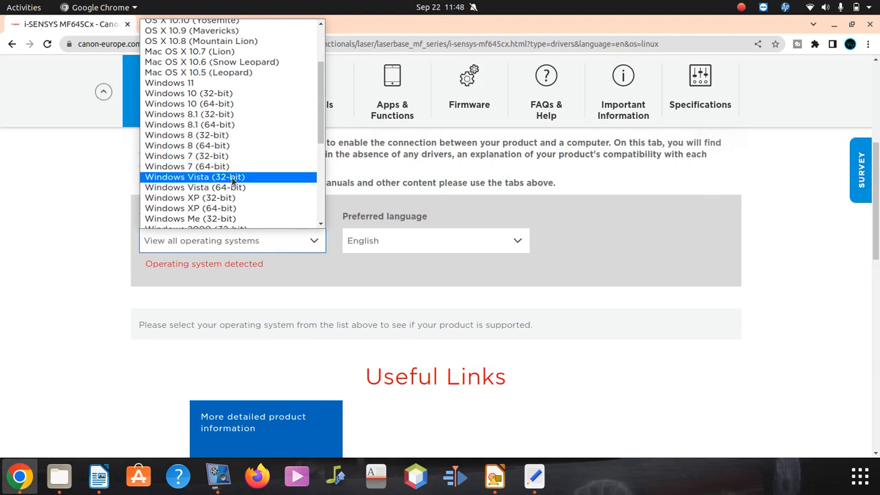
scroll(down, 3)
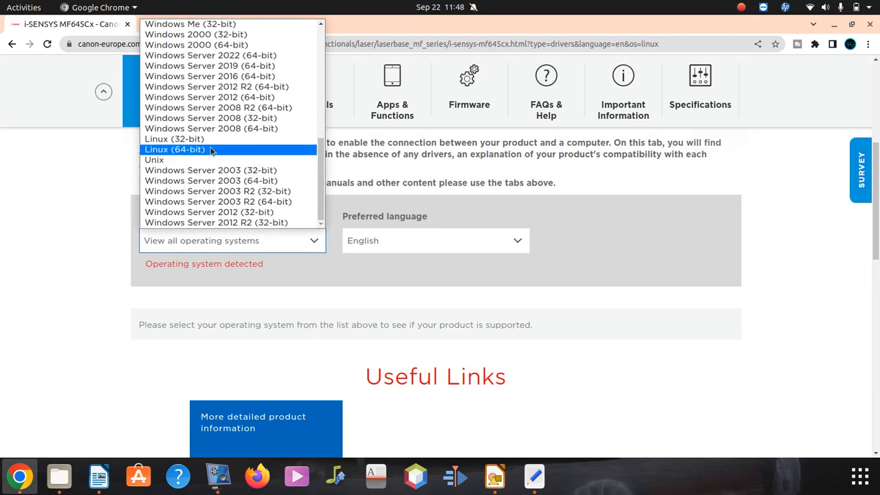
click(173, 149)
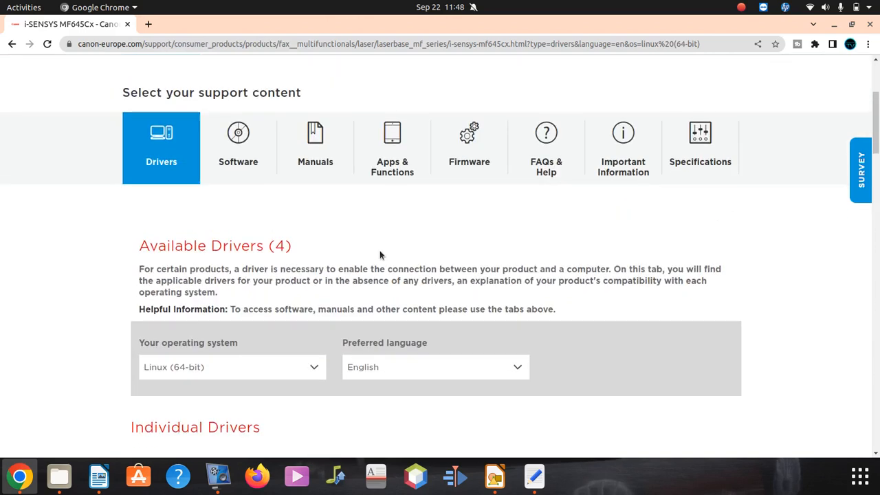
scroll(down, 3)
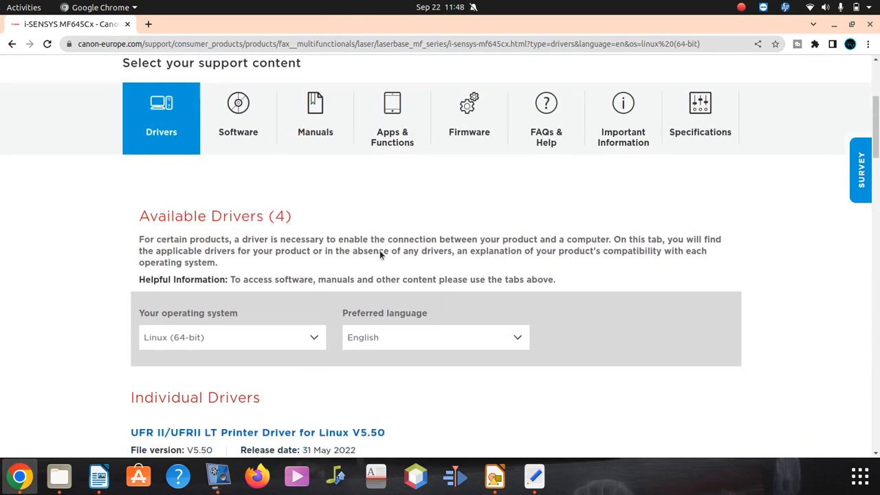
scroll(up, 3)
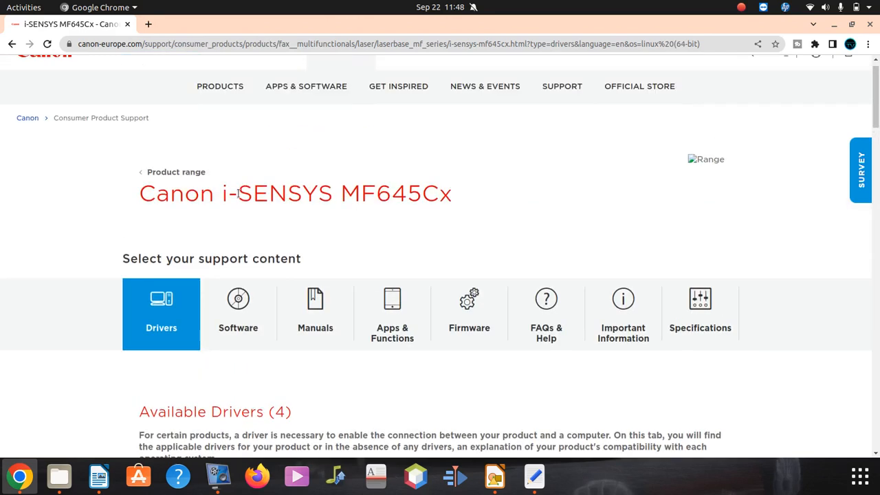
mouse_move(402, 203)
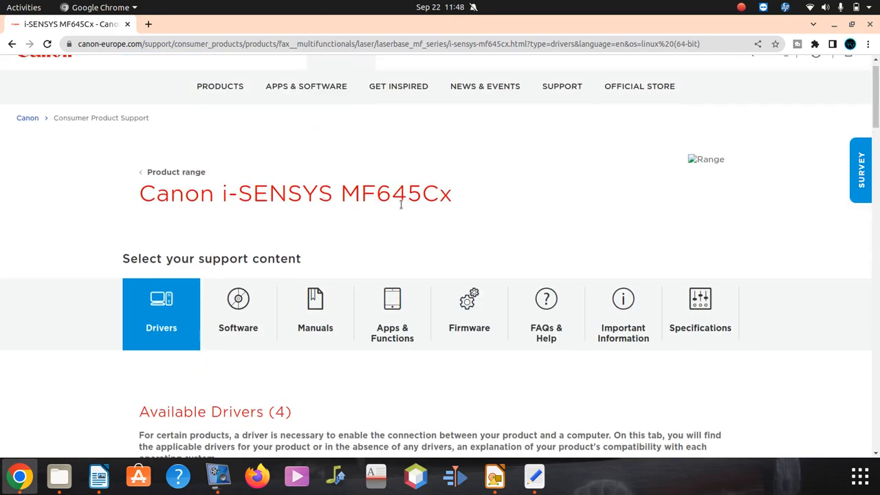
- Request the UFR II/UFRII LT Printer Driver for Linux V5.50 download under Individual Drivers
scroll(down, 3)
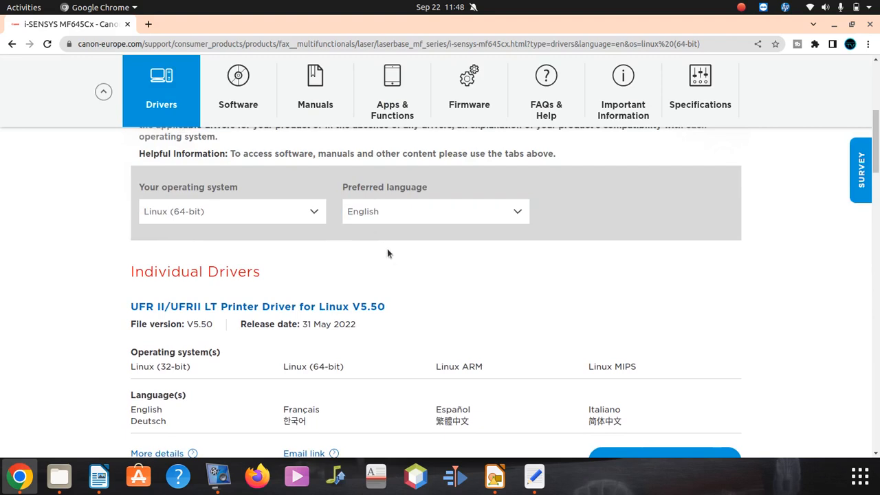
scroll(down, 3)
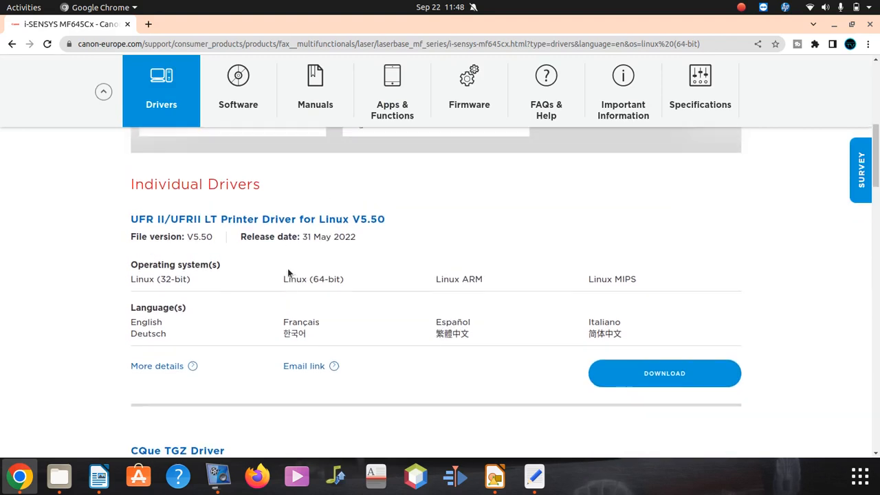
click(664, 374)
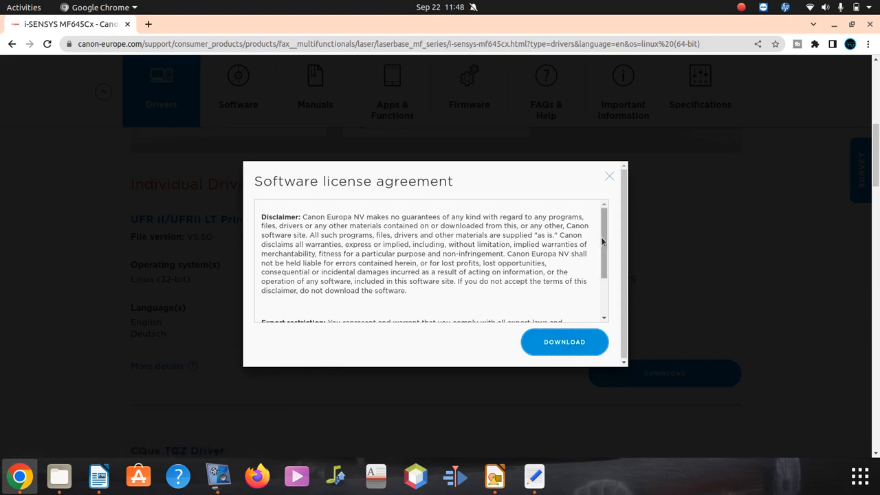
- Accept the licence to download the UFRII archive, decline the survey, and launch Files
click(564, 341)
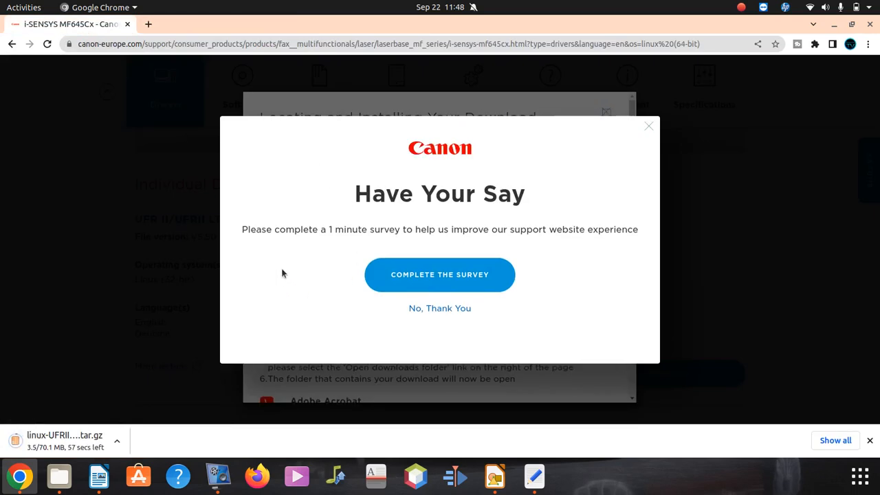
mouse_move(239, 242)
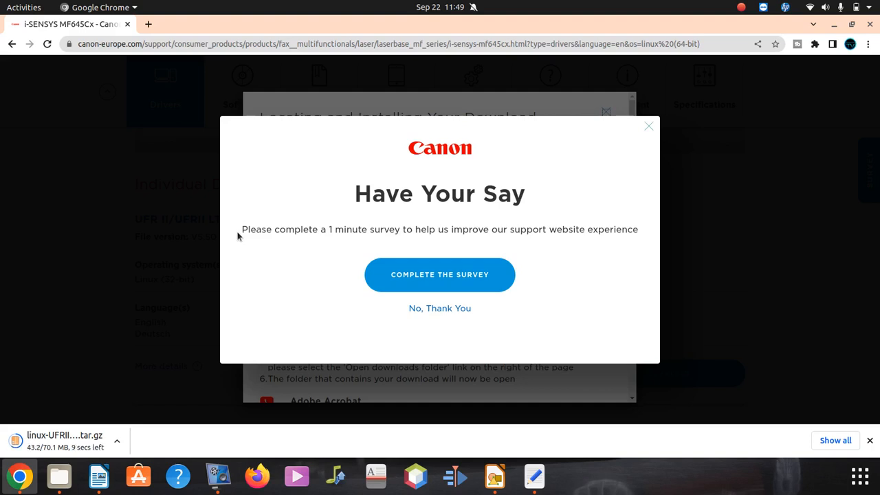
mouse_move(558, 278)
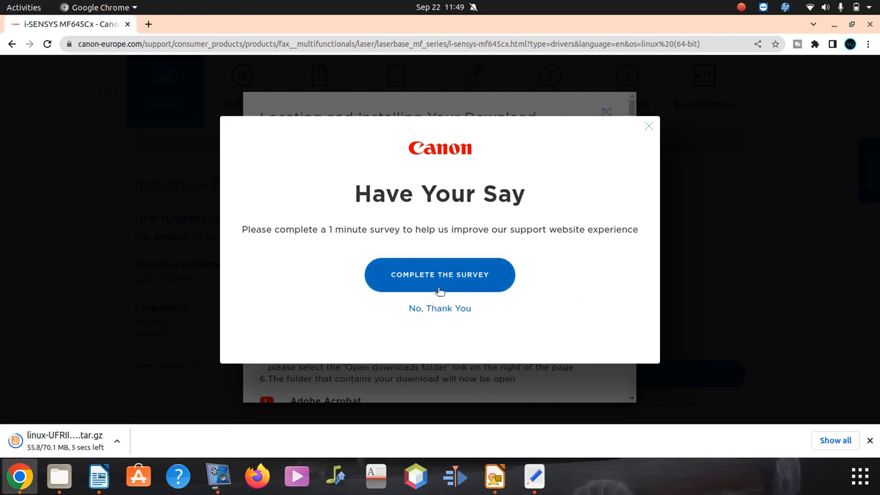
mouse_move(458, 308)
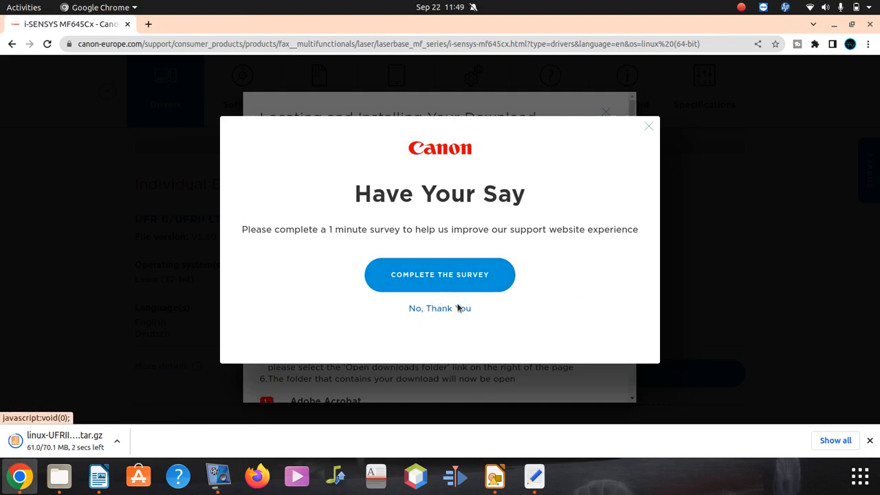
click(440, 308)
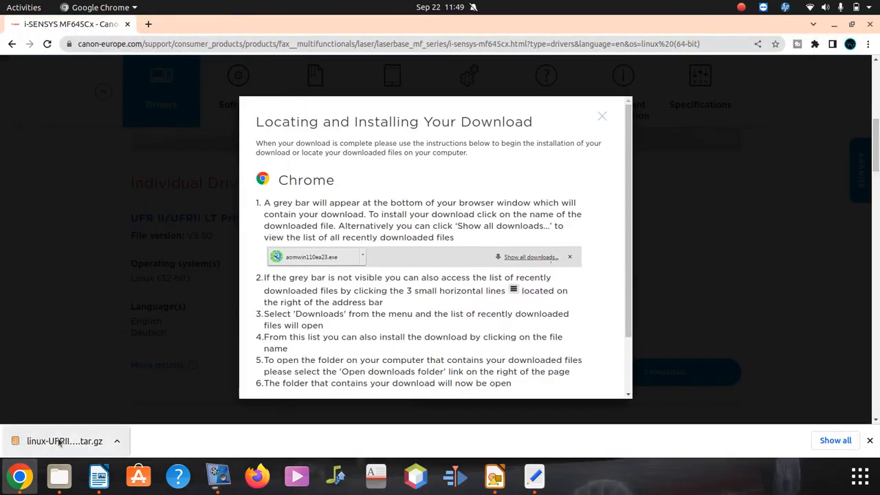
click(451, 8)
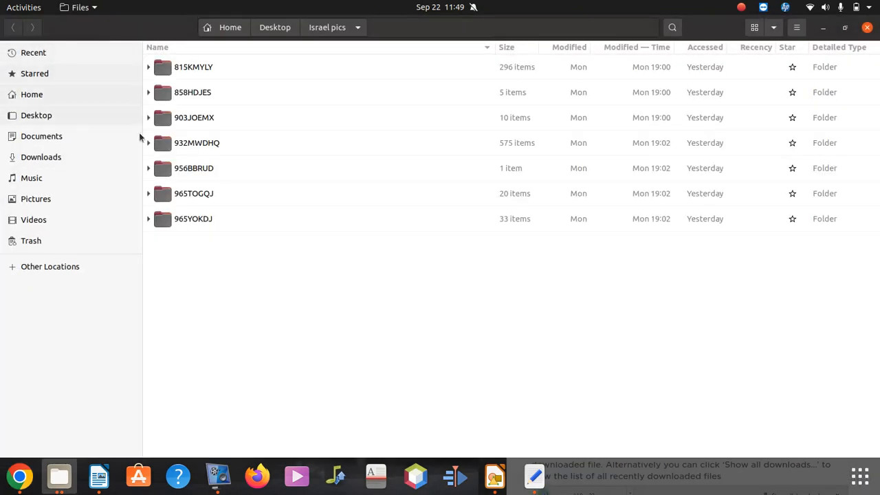
- Extract the Linux UFRII driver tar.gz archive in place inside Downloads
click(41, 156)
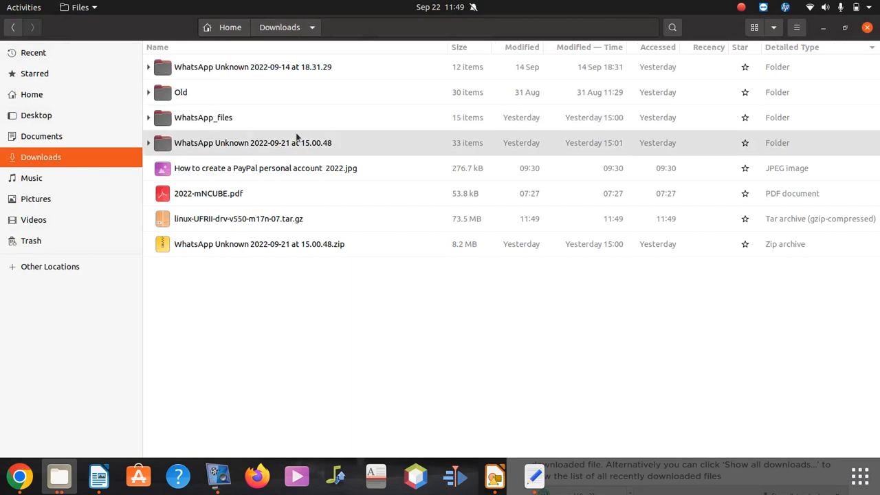
mouse_move(239, 157)
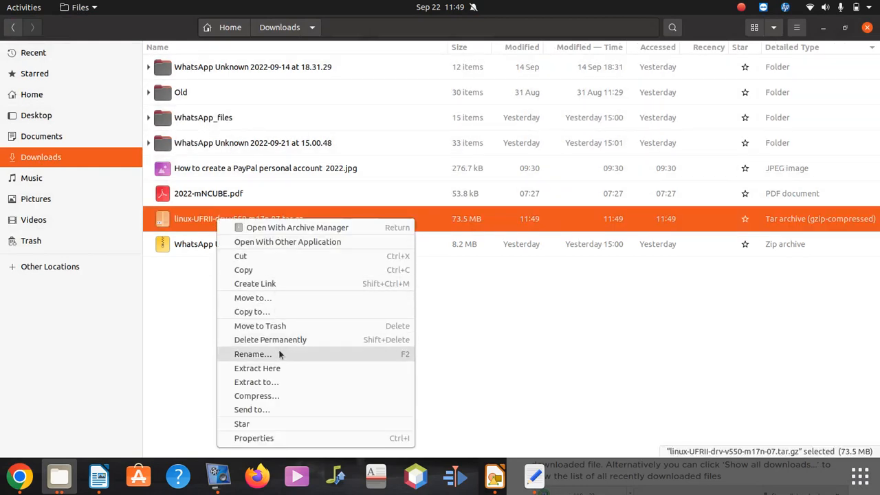
click(257, 369)
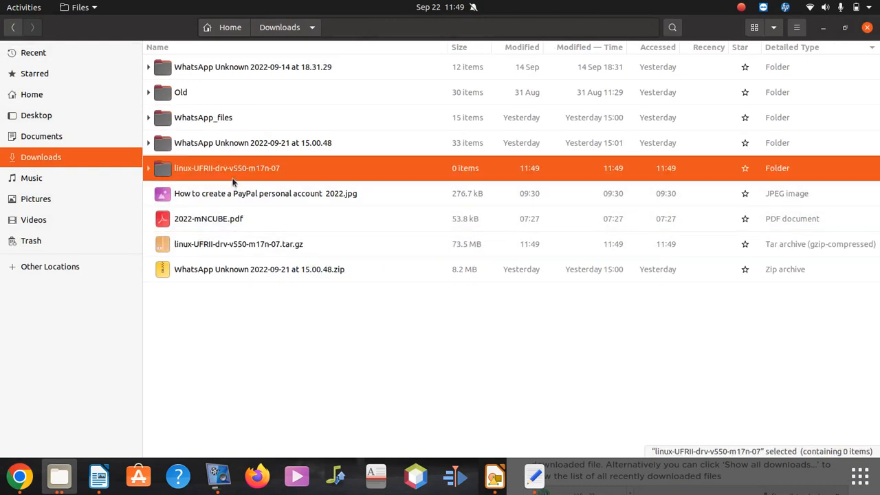
mouse_move(234, 170)
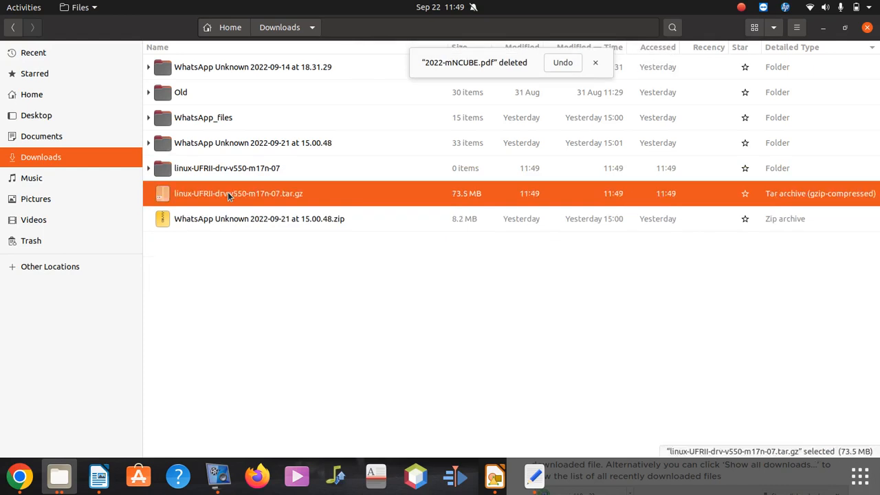
- Delete the WhatsApp zip and WhatsApp folders from Downloads, keeping the driver folder
click(247, 218)
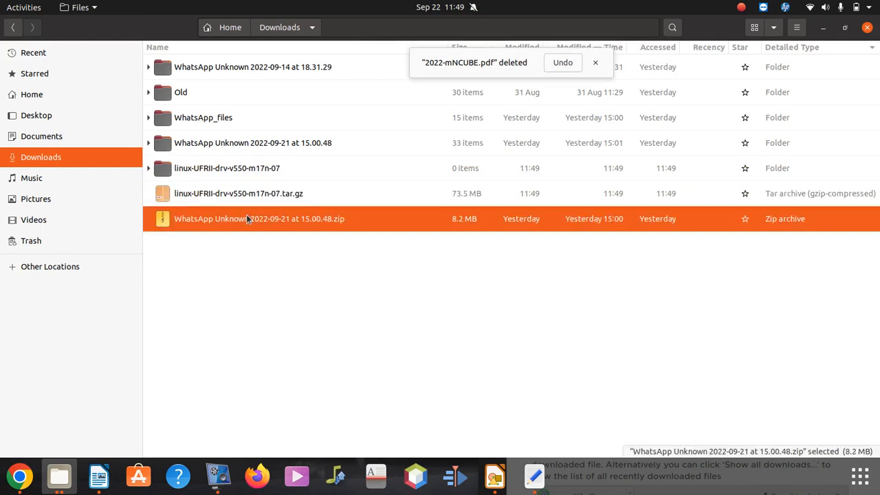
key(Delete)
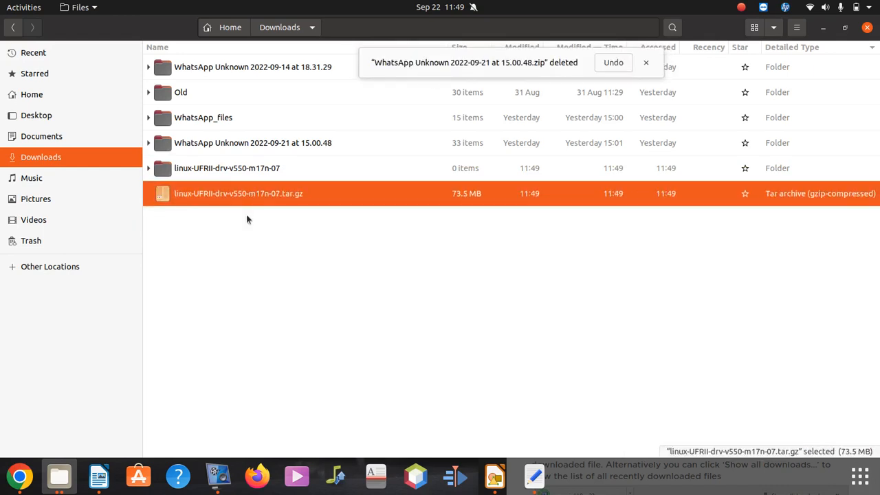
click(257, 141)
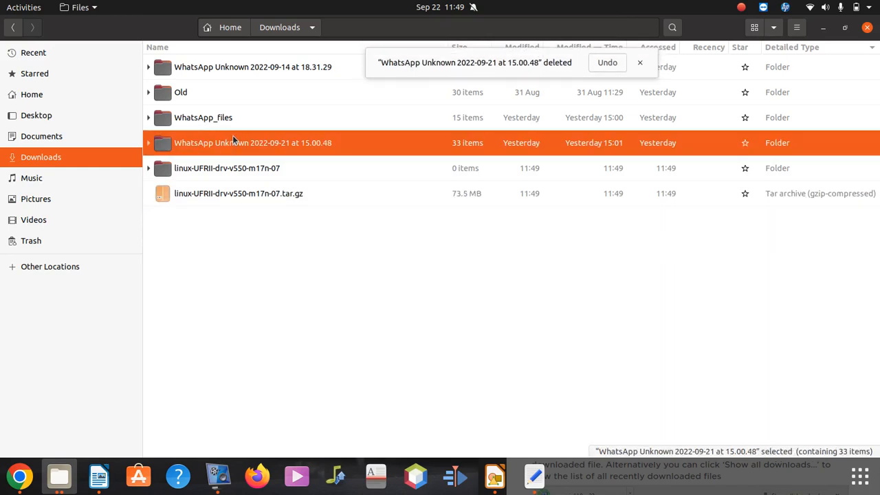
click(204, 117)
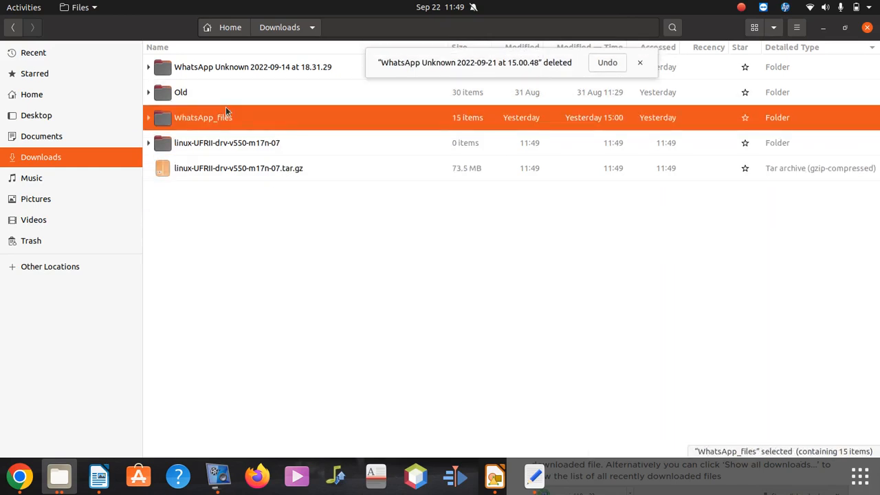
key(Delete)
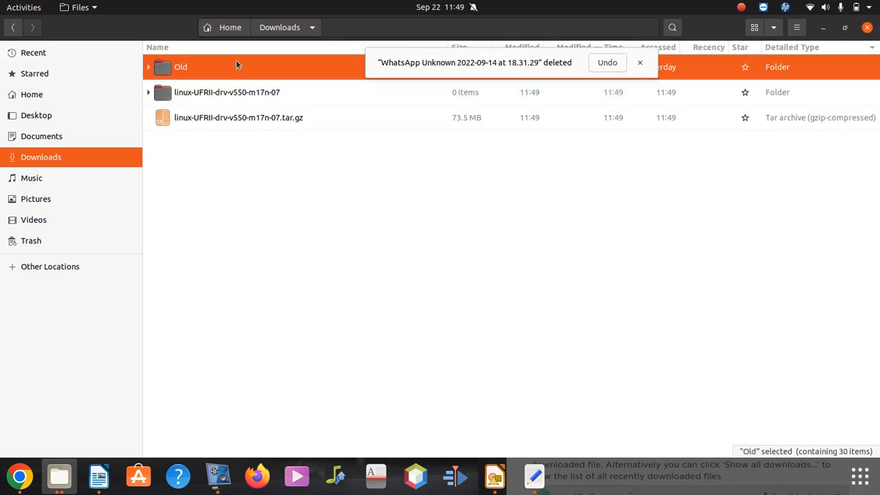
click(226, 92)
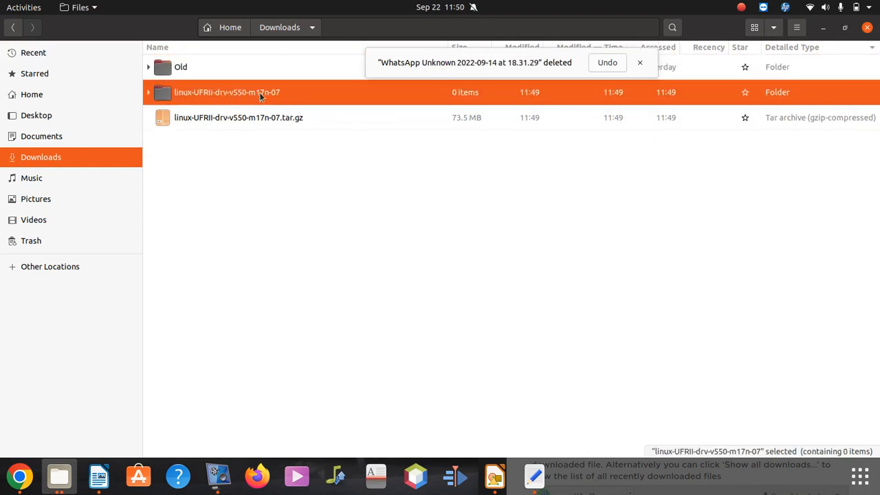
- Cut everything inside the extracted driver folder and paste it directly into Downloads
double_click(227, 91)
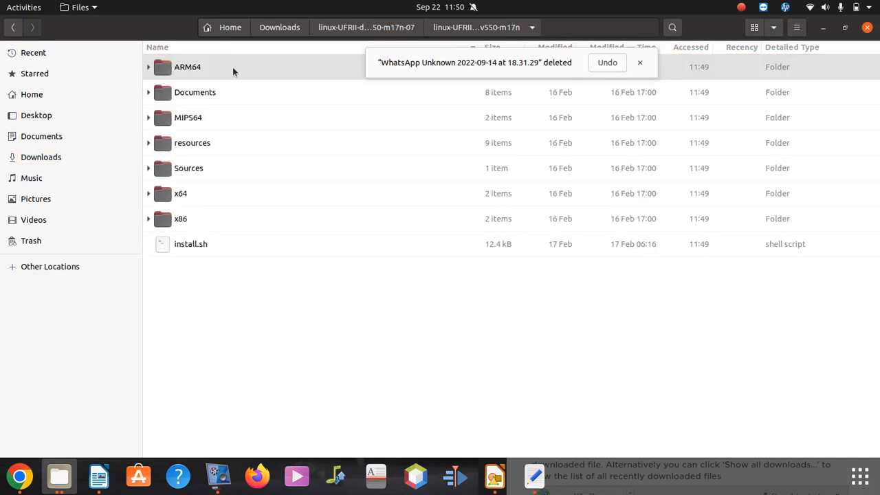
key(ctrl+a)
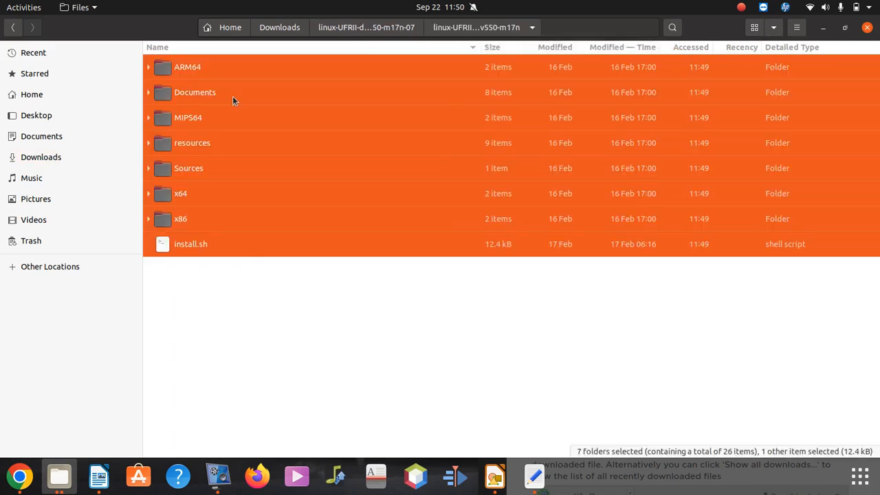
right_click(234, 101)
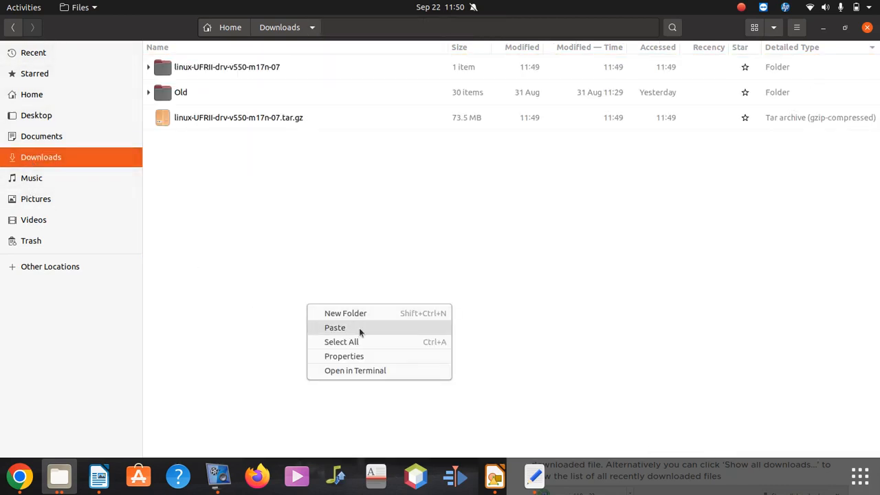
click(335, 327)
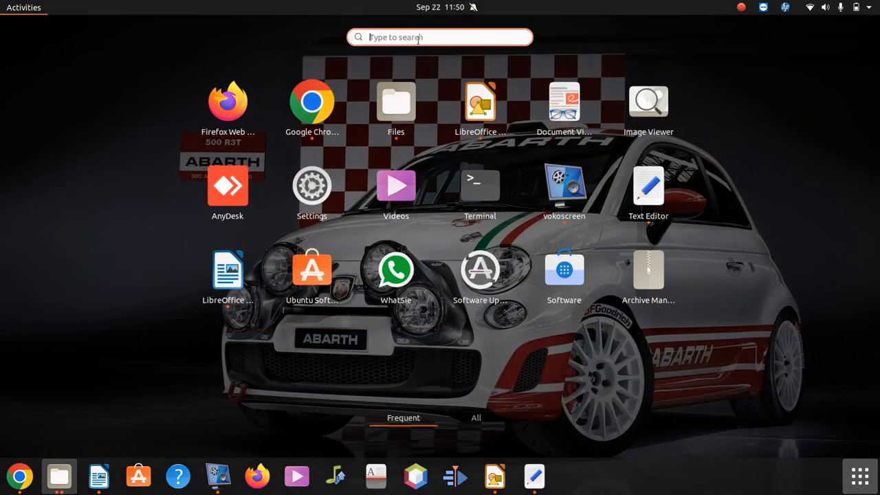
- Launch Terminal from Activities and run sudo su to get a root shell
text(ter)
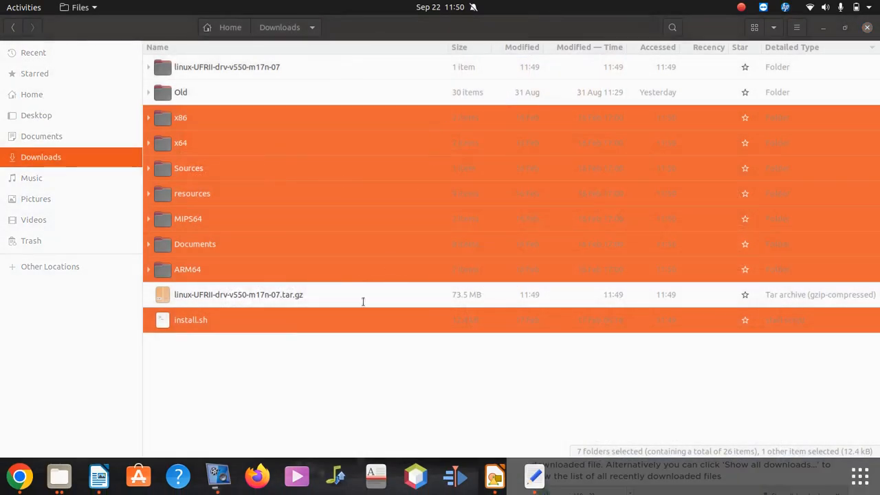
text(su)
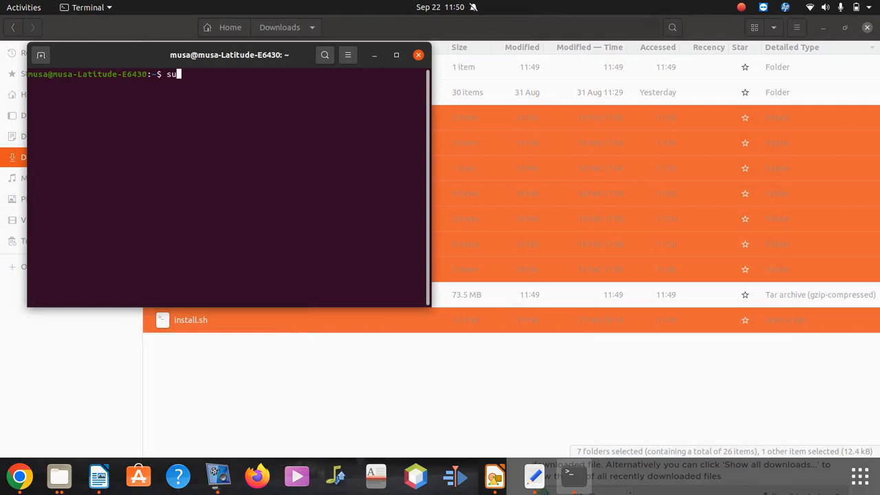
text(do su)
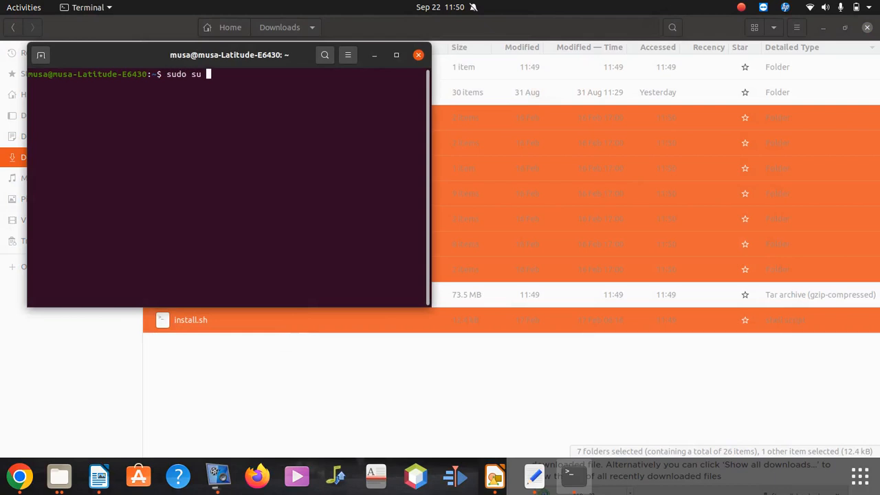
key(Return)
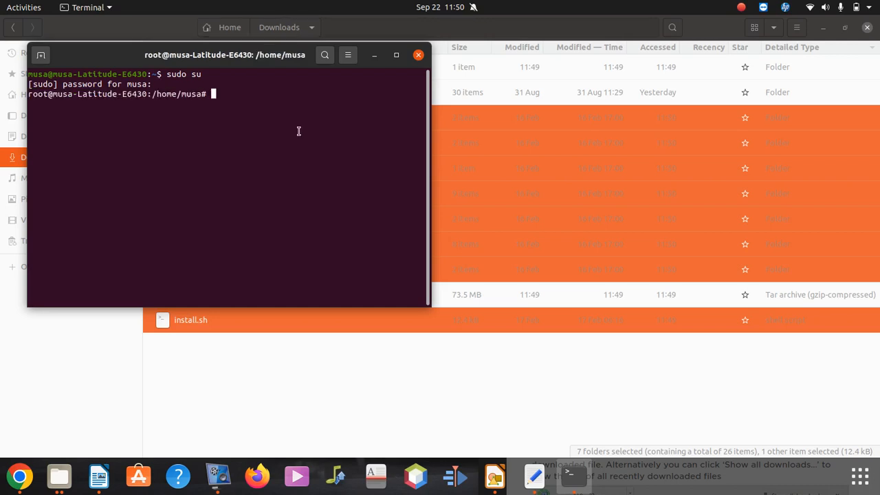
drag(226, 55, 553, 205)
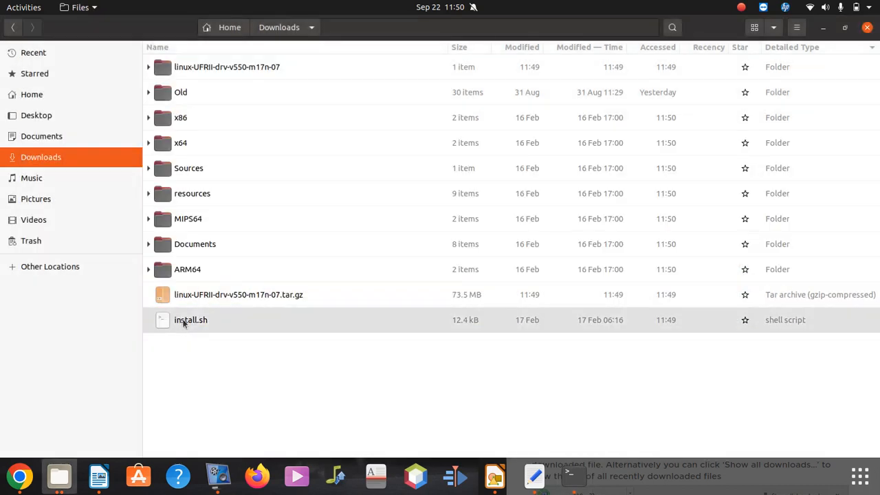
mouse_move(211, 324)
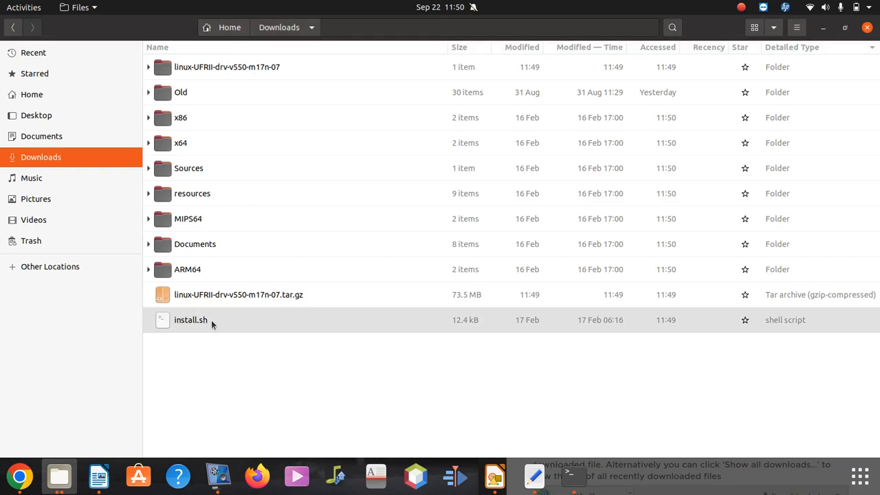
mouse_move(571, 492)
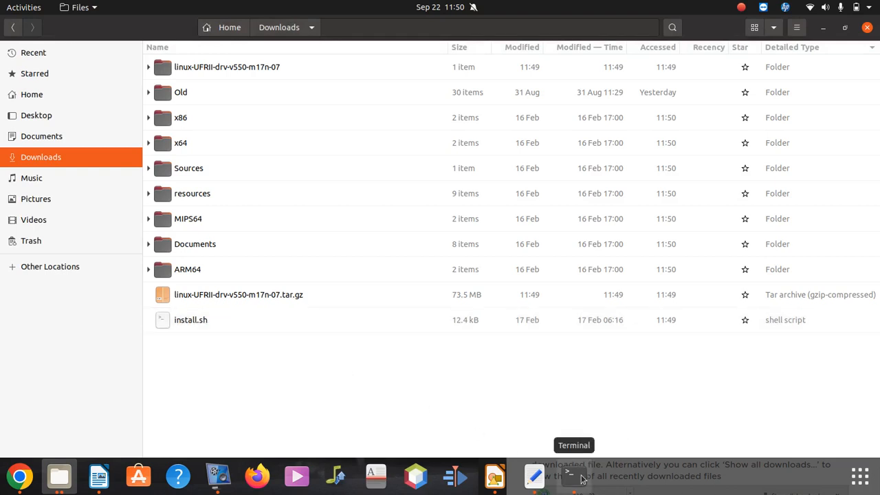
- In the root shell, cd into Downloads and list its contents with ls
click(572, 475)
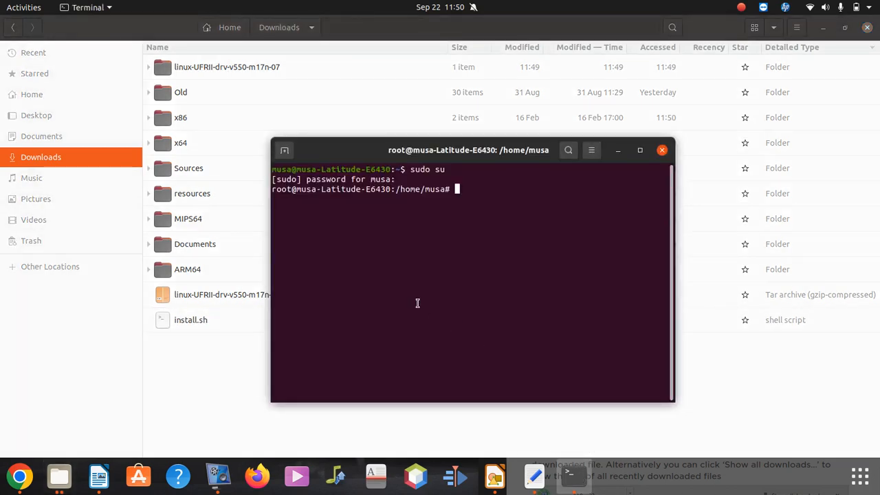
text(cd)
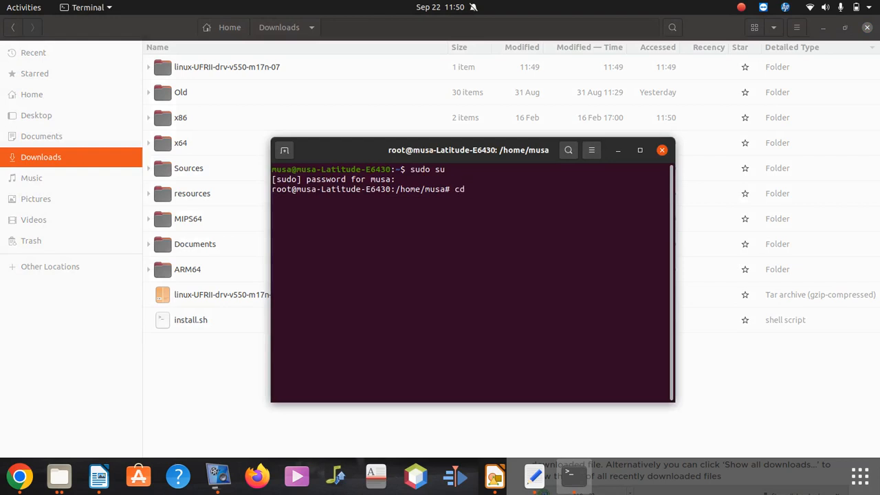
text(Dow)
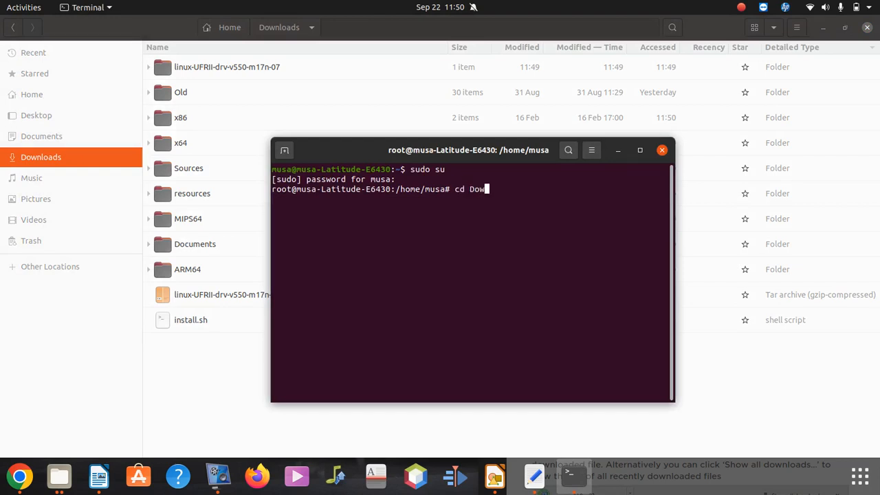
text(nloads)
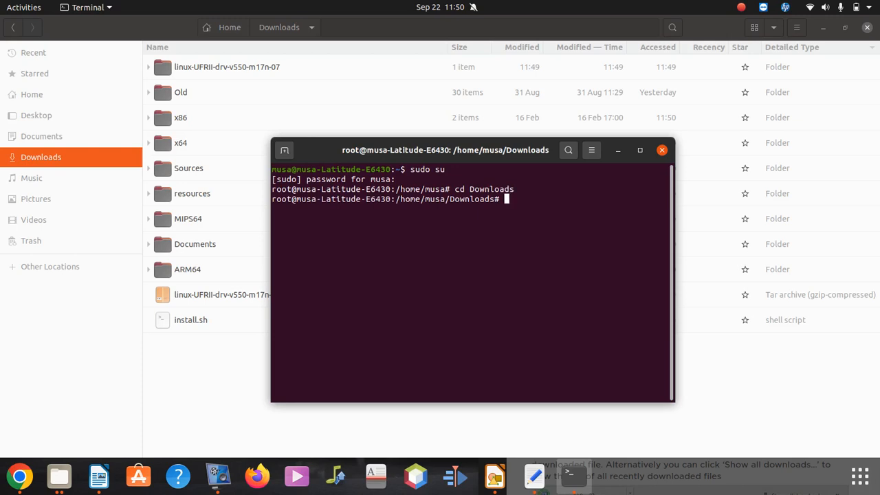
text(l)
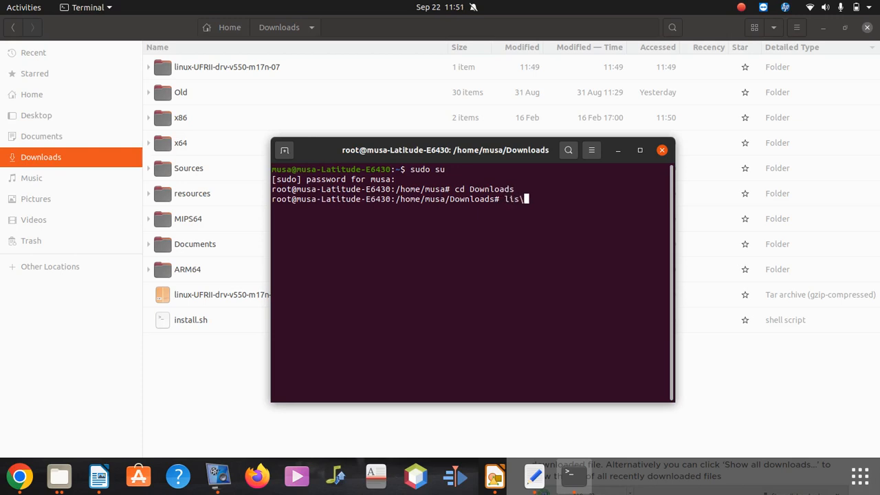
key(BackSpace)
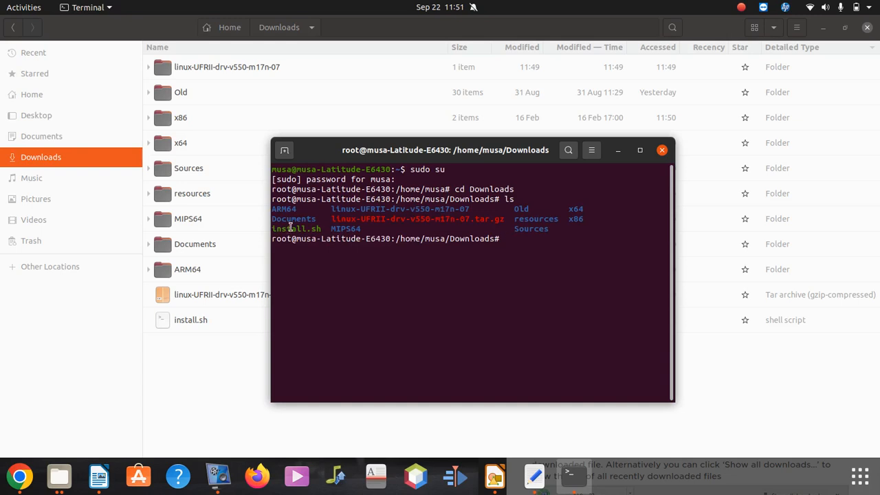
right_click(296, 228)
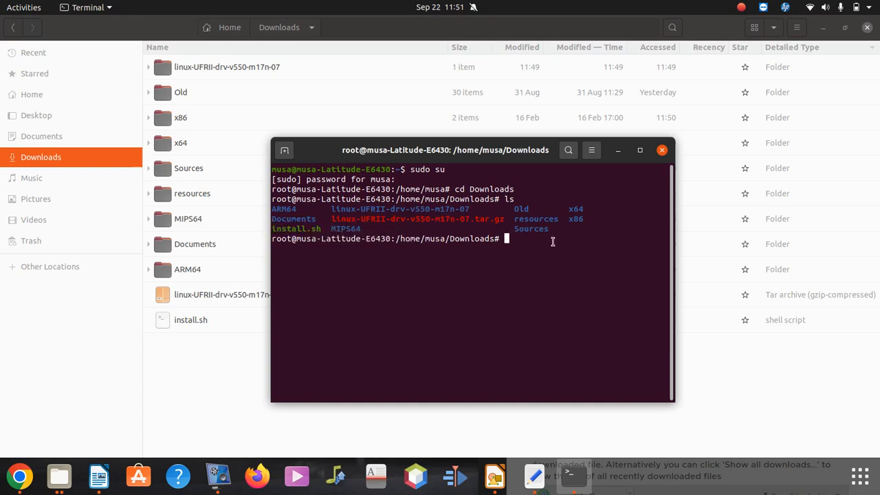
- Run ./install.sh and answer y to continue the Canon driver installation
text(./install.sh)
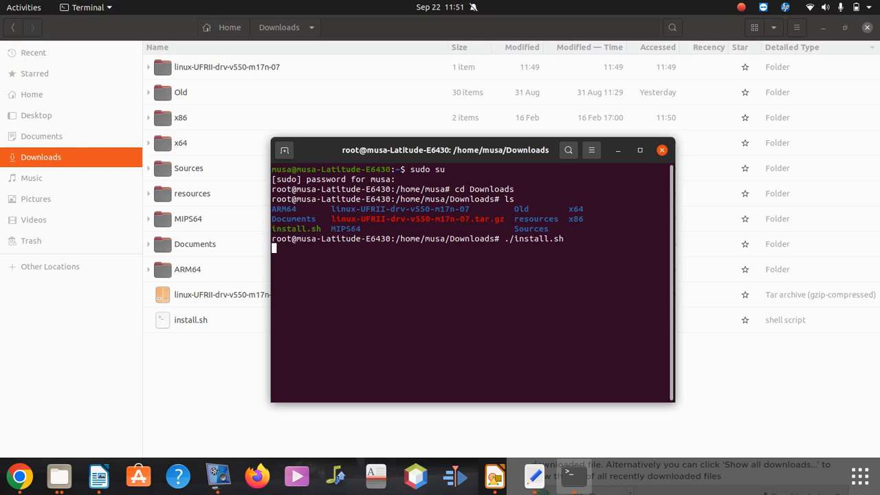
key(Return)
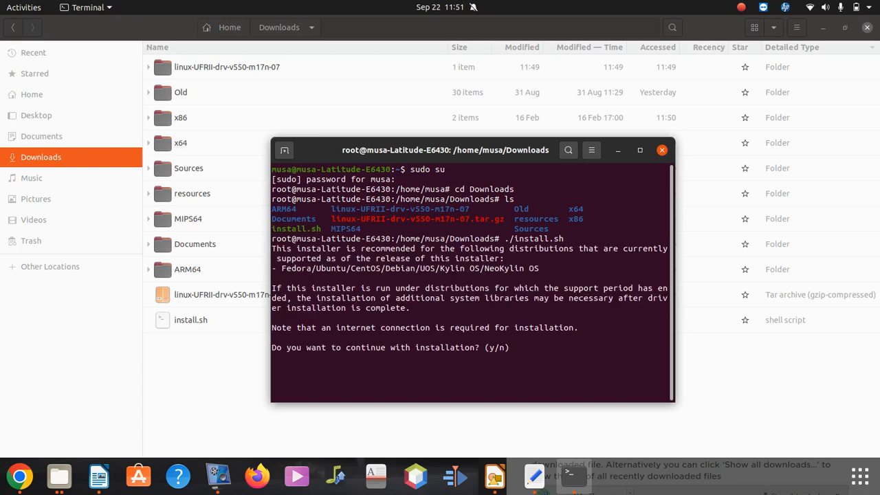
text(y)
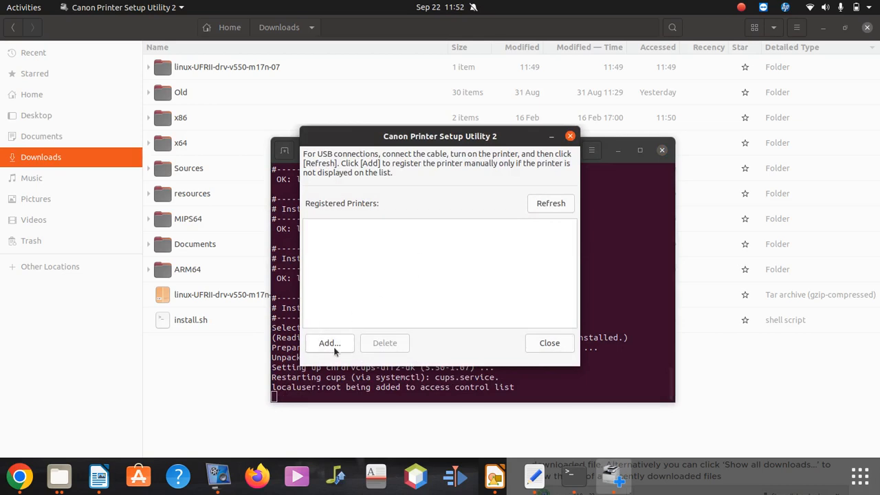
- Start adding a printer and select Canon MF645C UFR II from the model list
click(330, 343)
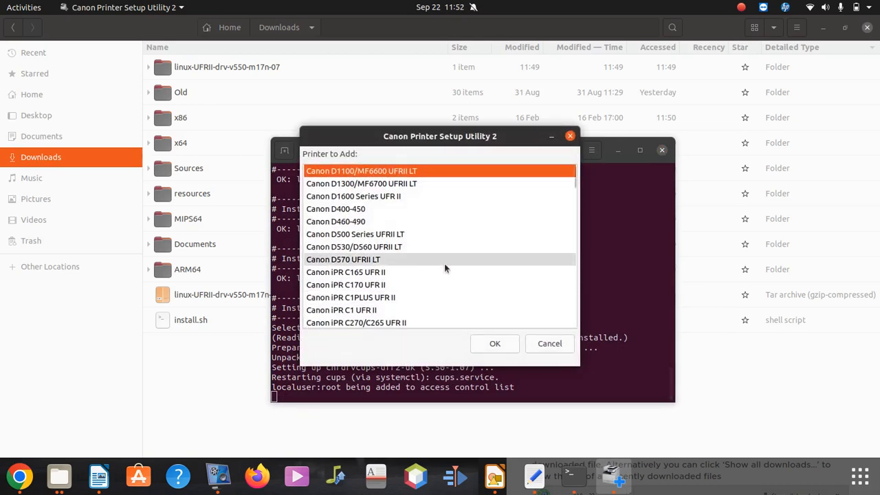
scroll(down, 3)
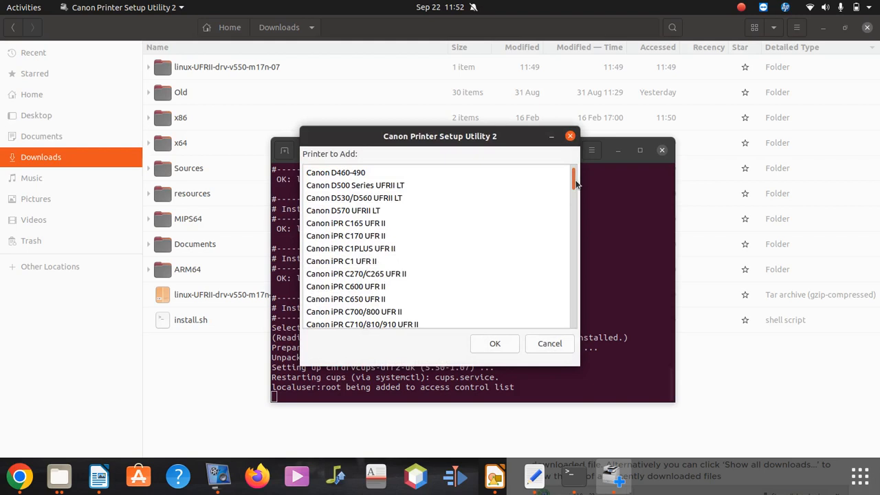
scroll(down, 3)
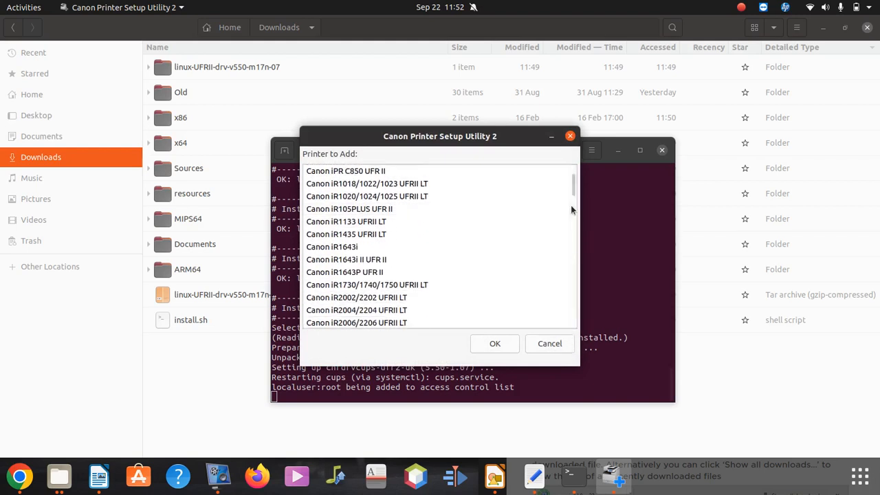
scroll(down, 3)
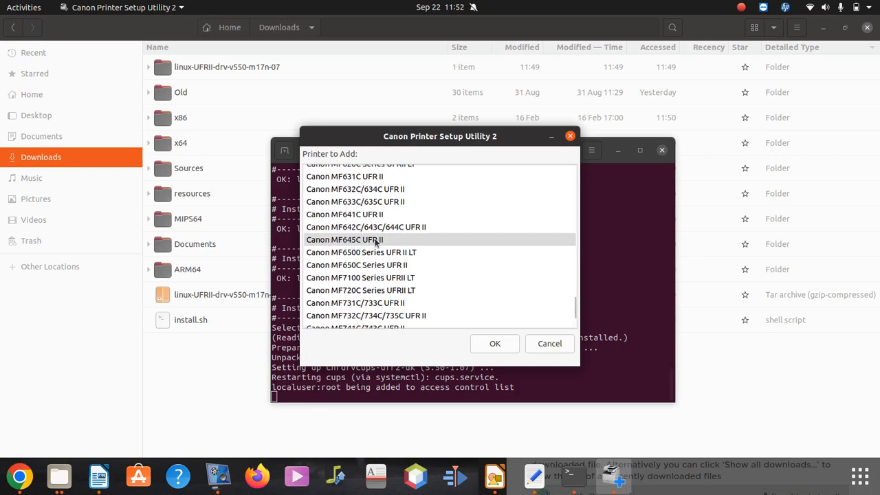
click(344, 239)
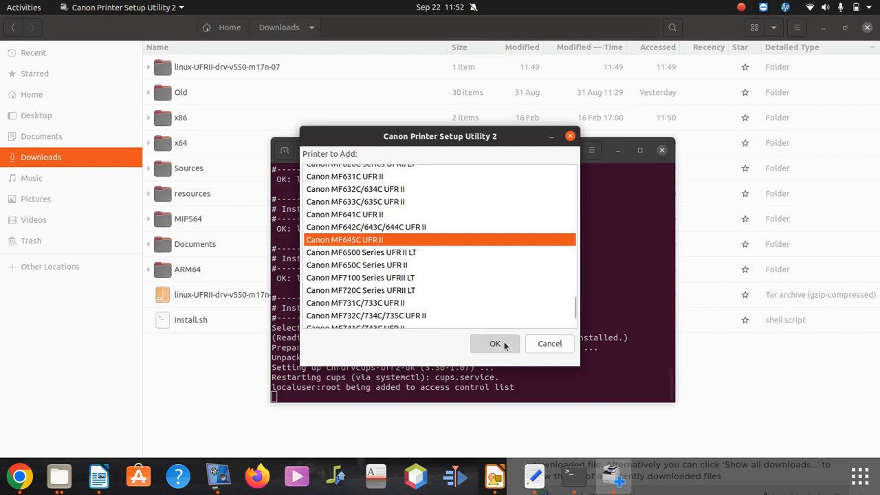
- Register the MF645C over its usb://Canon/MF645C URI and select the new Canon-MF645C-UFR-II (USB) entry
click(495, 344)
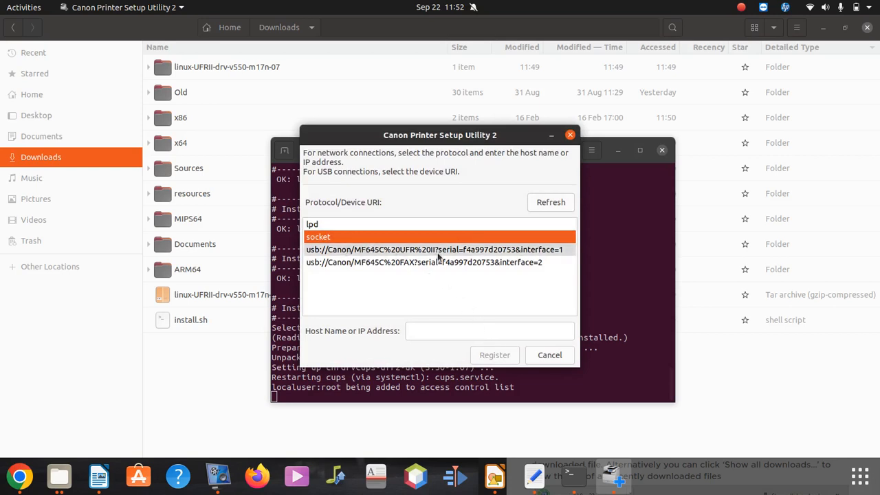
mouse_move(459, 267)
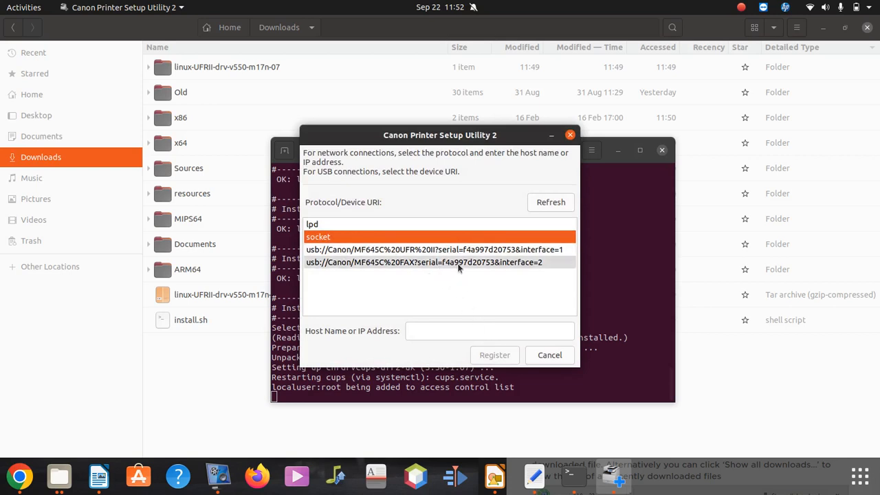
click(423, 261)
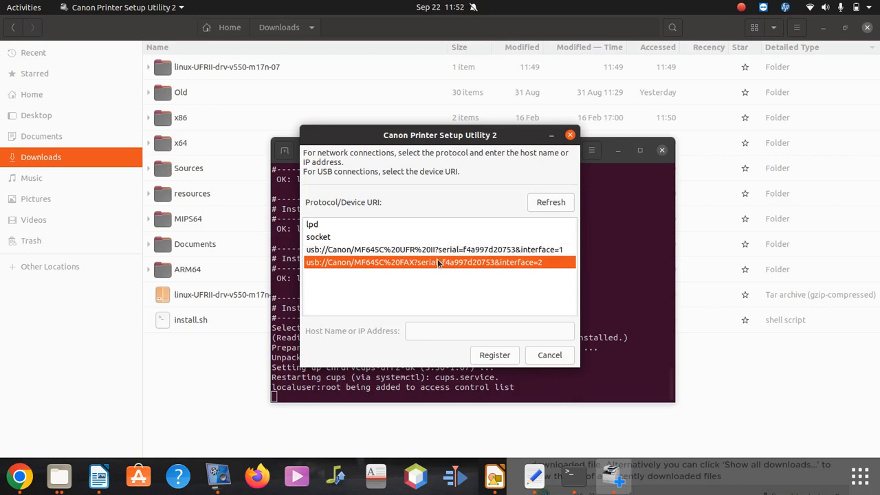
mouse_move(505, 368)
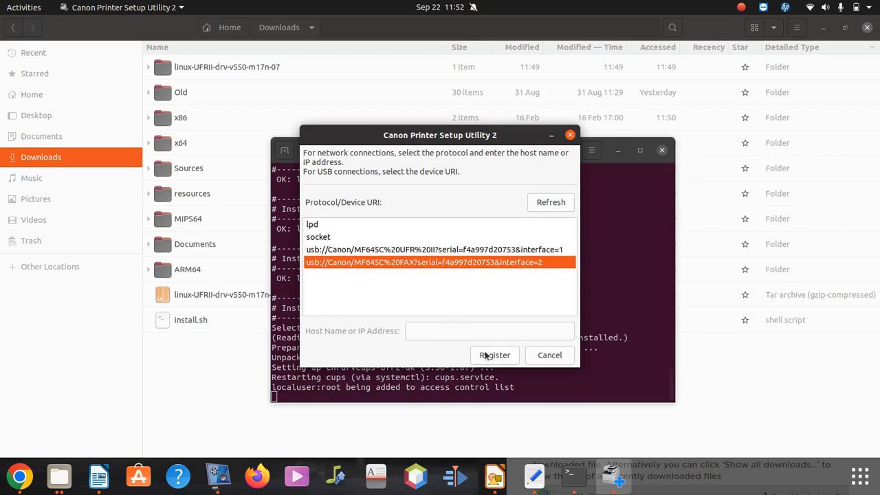
click(494, 354)
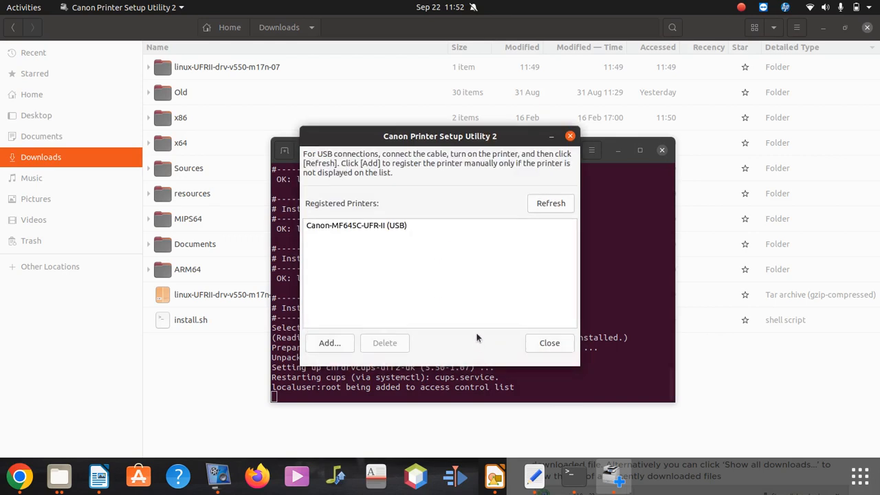
click(356, 225)
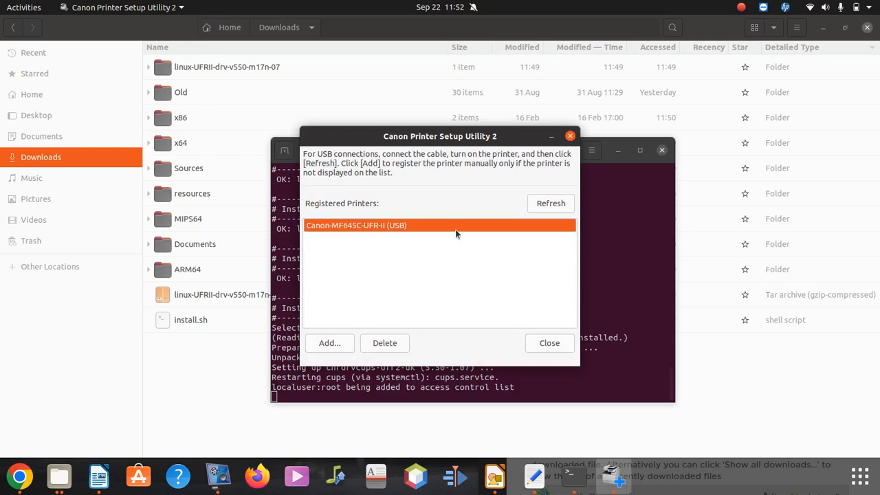
mouse_move(551, 272)
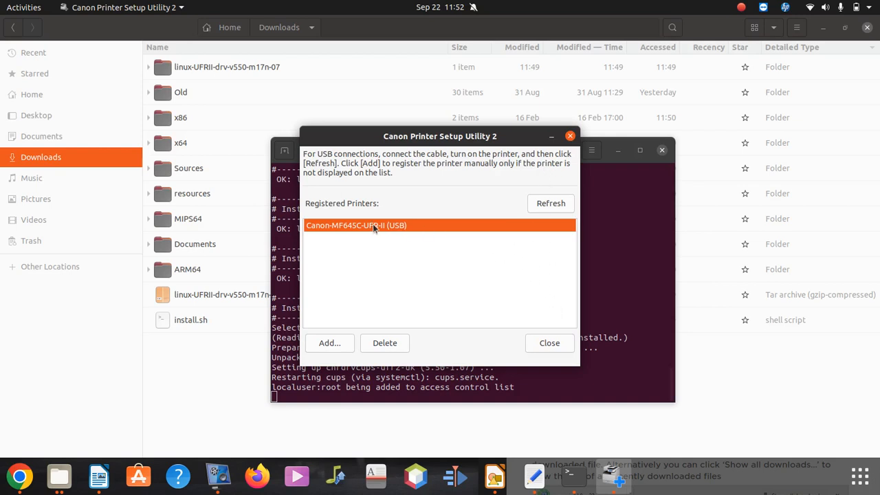
mouse_move(556, 240)
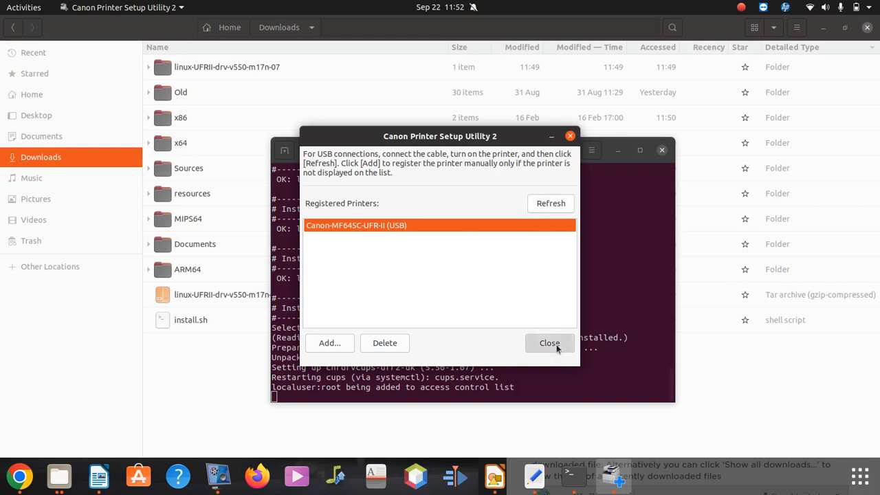
- Close the Canon utility and add the MF645C-UFR-II (USB) printer from Settings > Printers
click(550, 344)
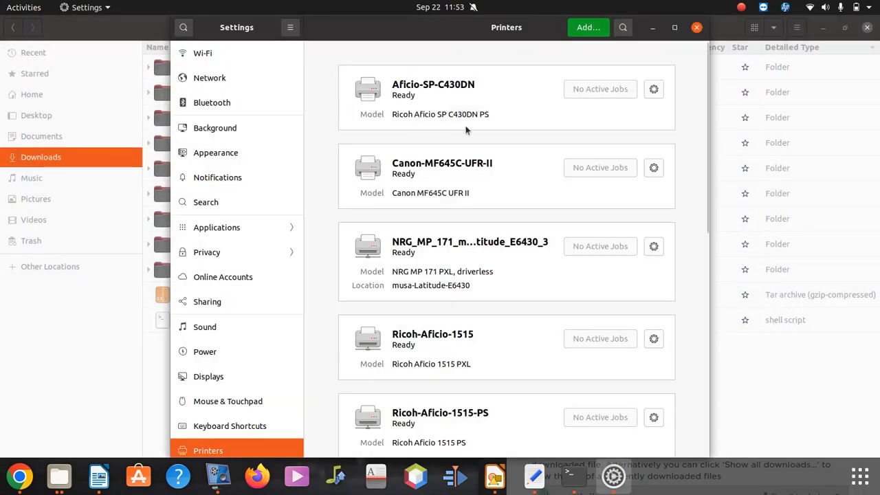
click(588, 27)
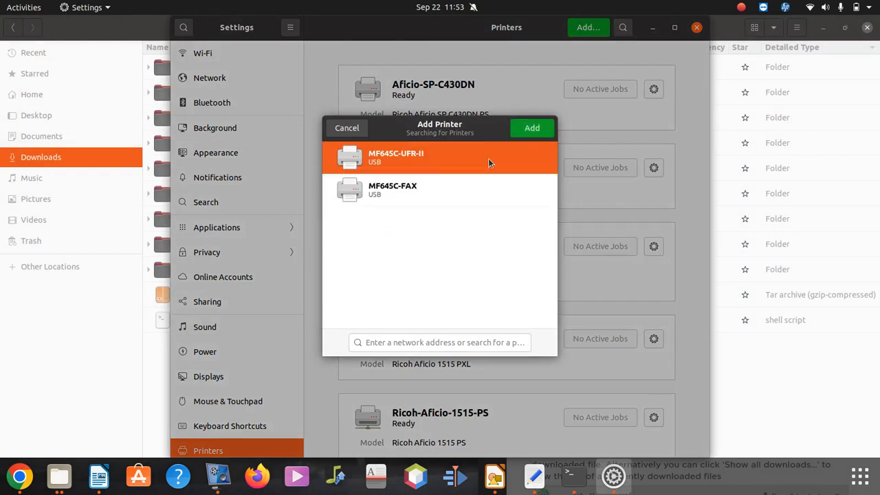
click(530, 128)
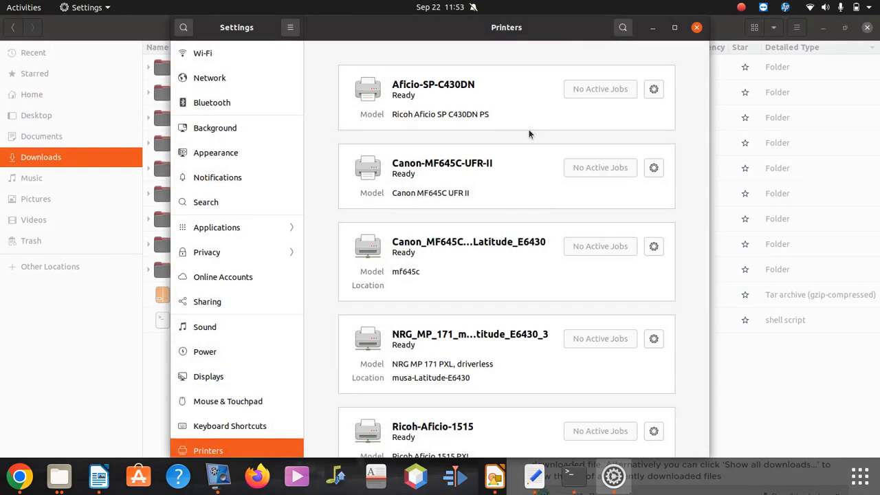
mouse_move(514, 171)
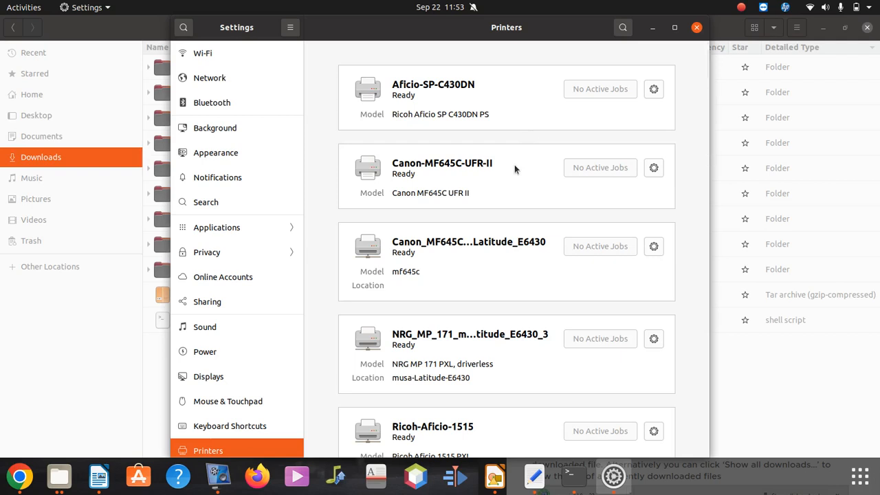
- Scroll the Printers list to verify both MF645C-UFR-II entries show as Ready
scroll(down, 3)
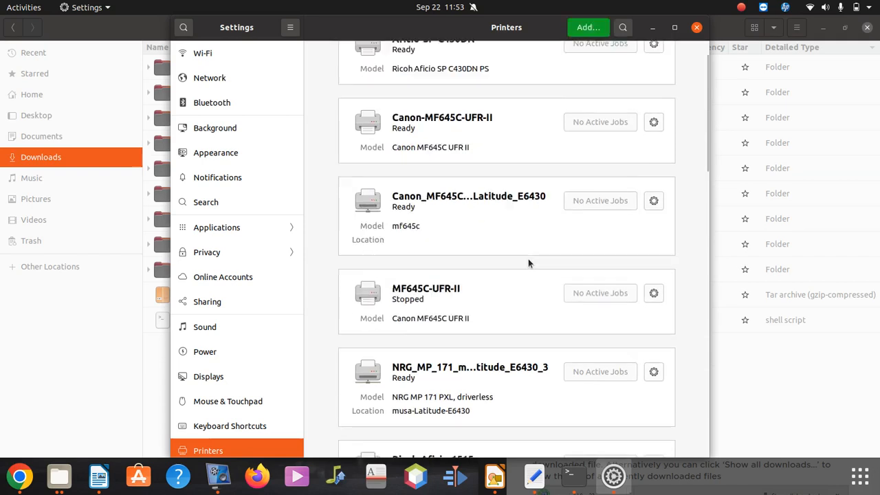
scroll(down, 3)
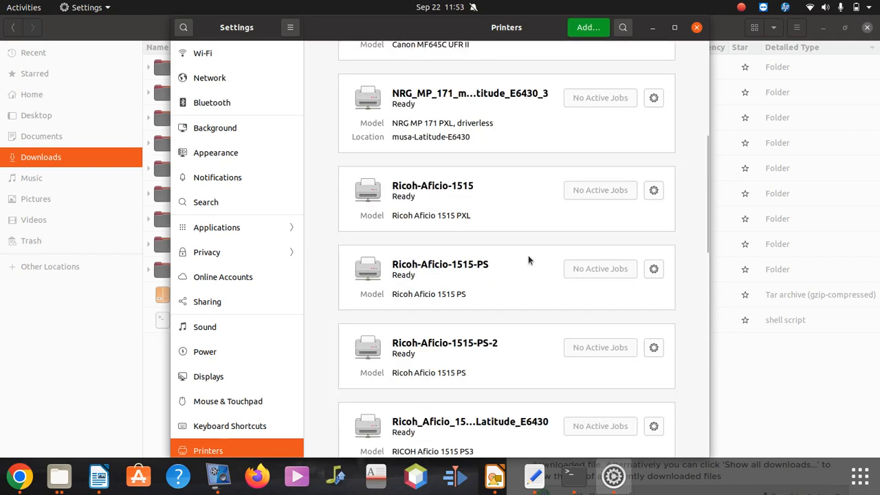
scroll(down, 3)
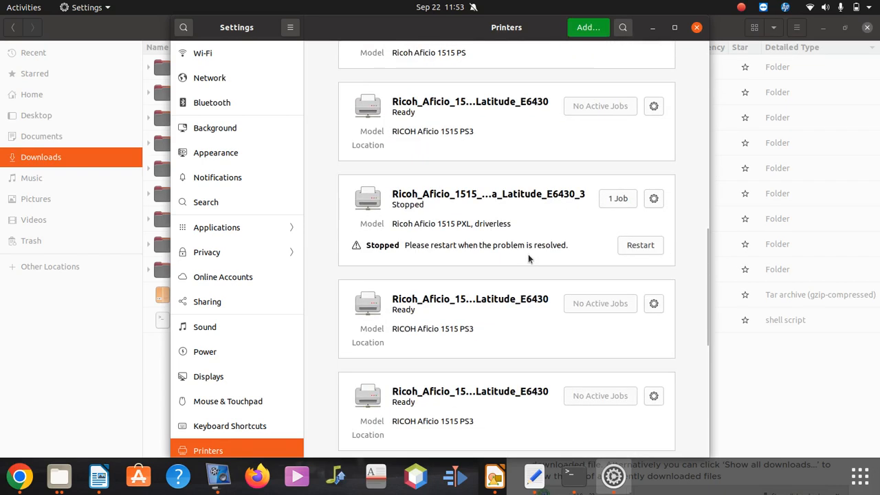
scroll(down, 3)
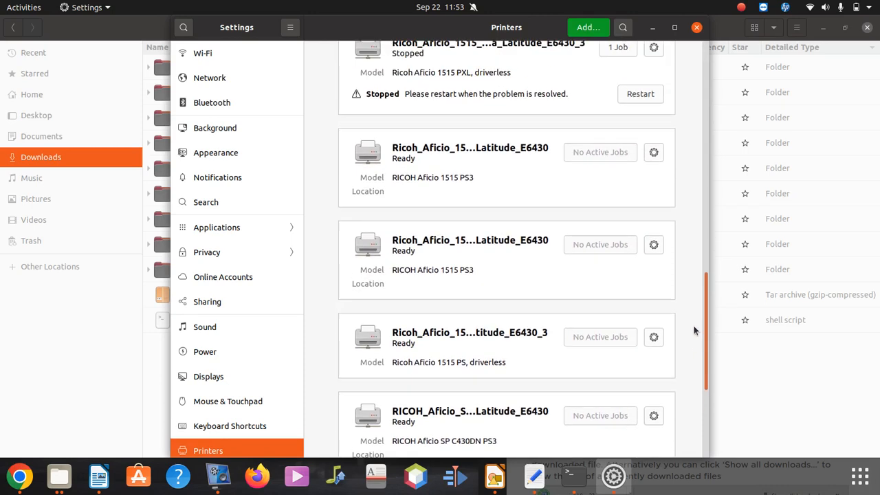
scroll(up, 3)
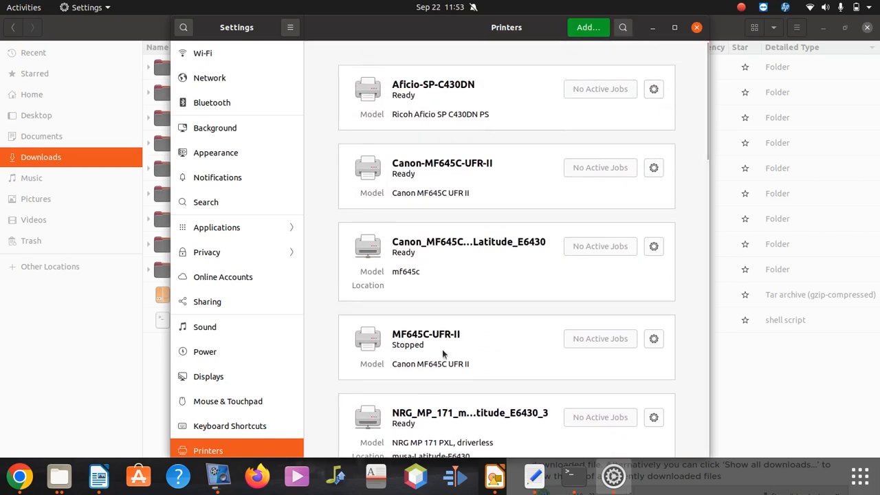
click(653, 338)
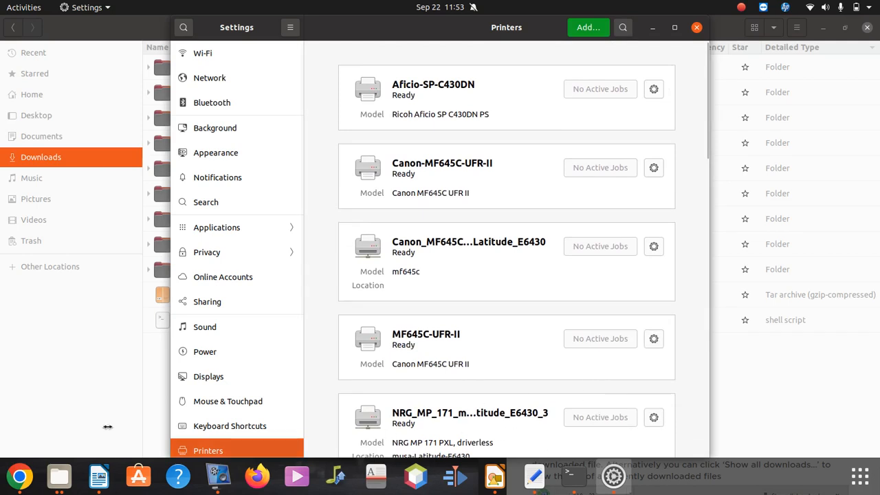
- Discard the unsaved 'printer' document and relaunch Writer with a blank Untitled 1 document
click(99, 473)
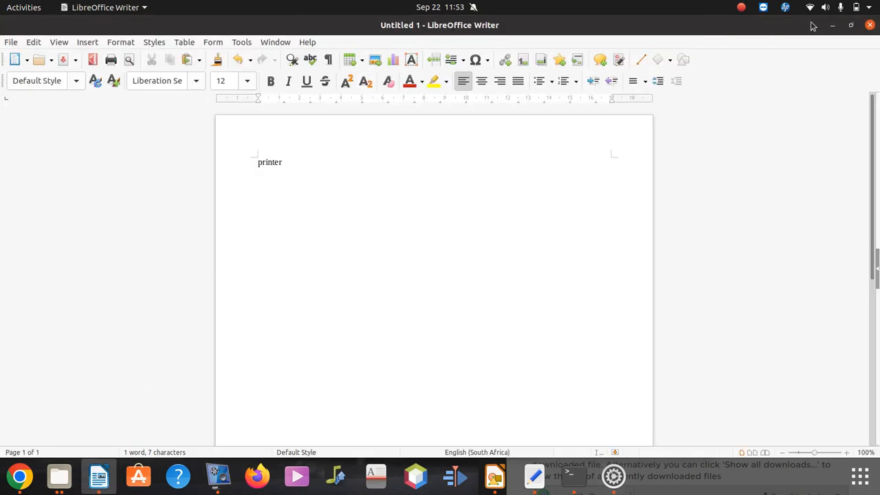
click(869, 24)
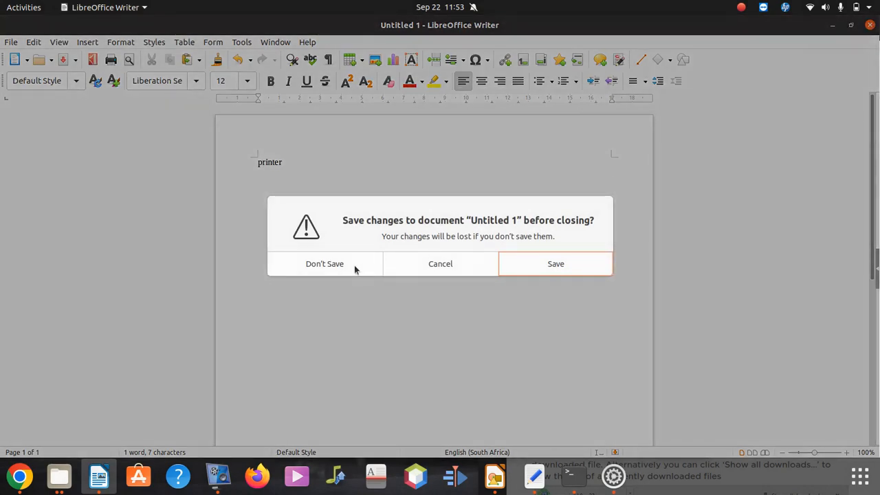
click(325, 264)
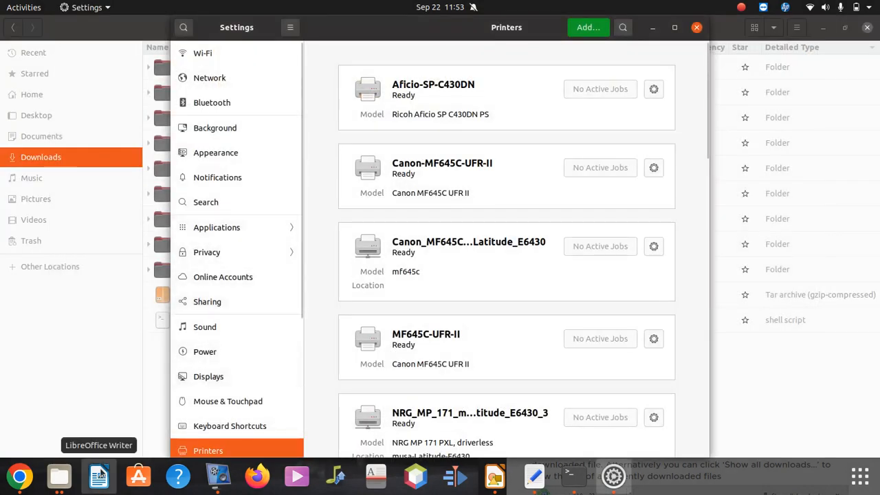
click(99, 477)
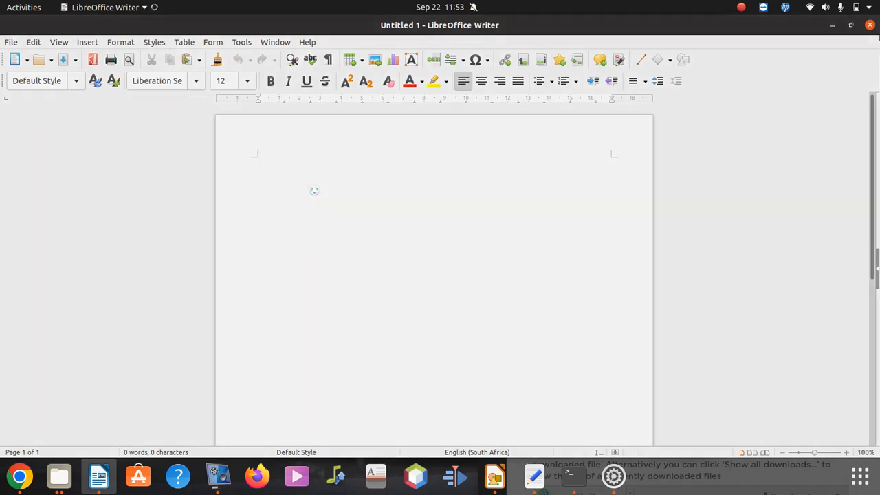
- Check the Print dialog shows MF645C-UFR-II as default, then write 'Jim' in the document
click(109, 59)
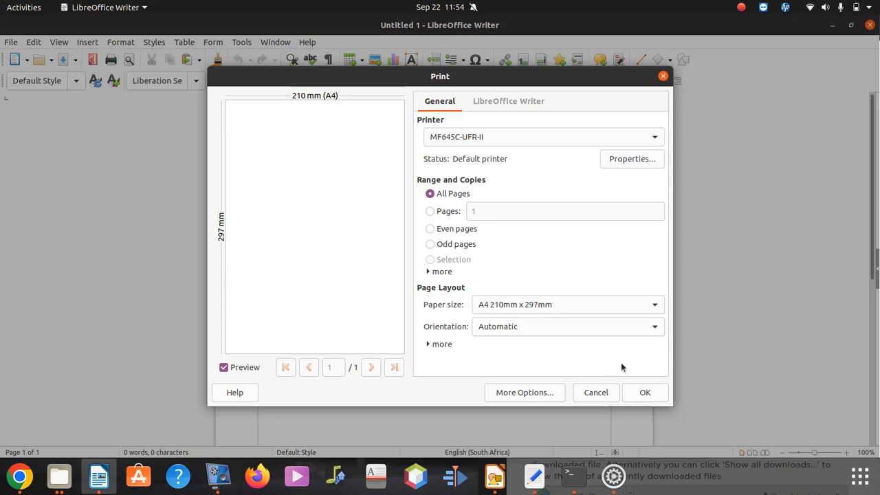
click(596, 393)
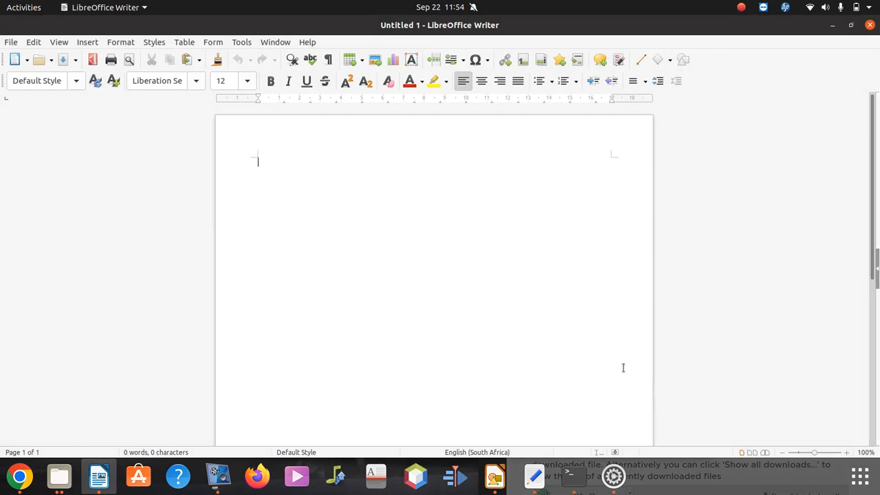
mouse_move(355, 187)
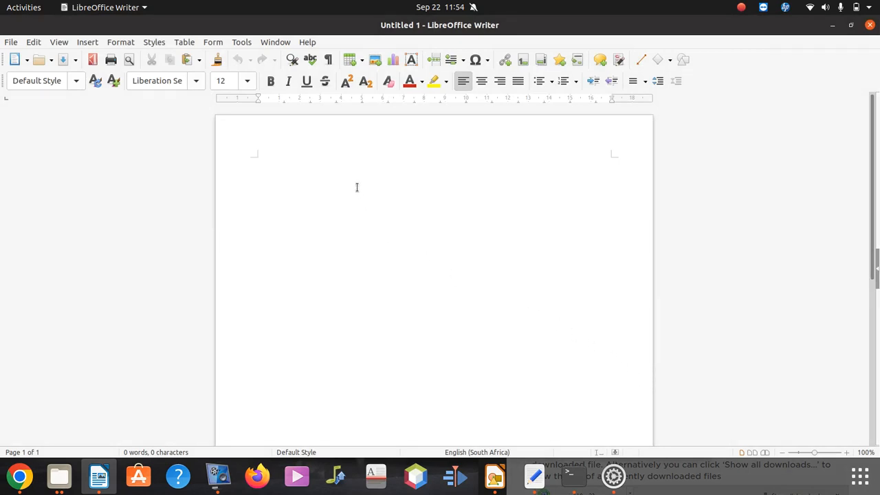
text(hhhh)
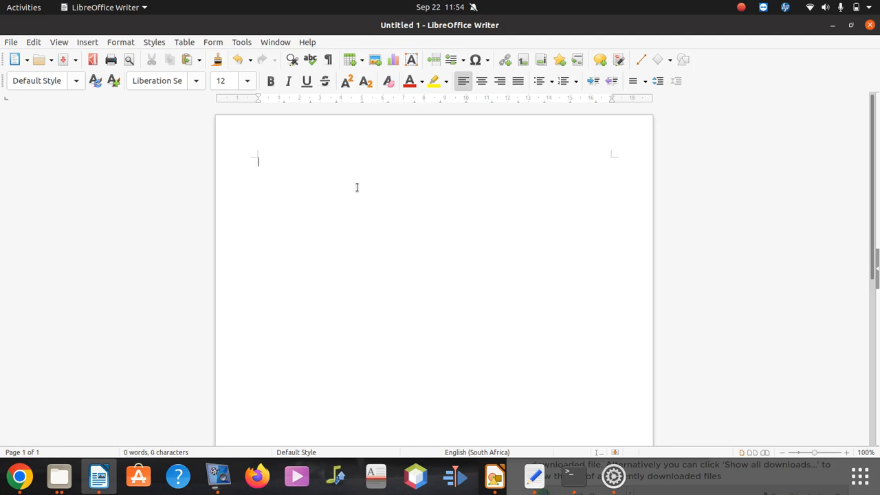
text(Jim)
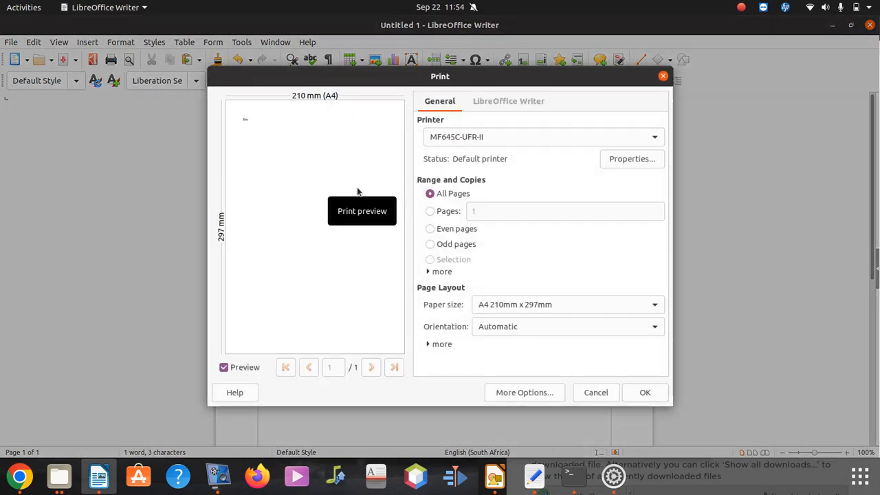
mouse_move(658, 398)
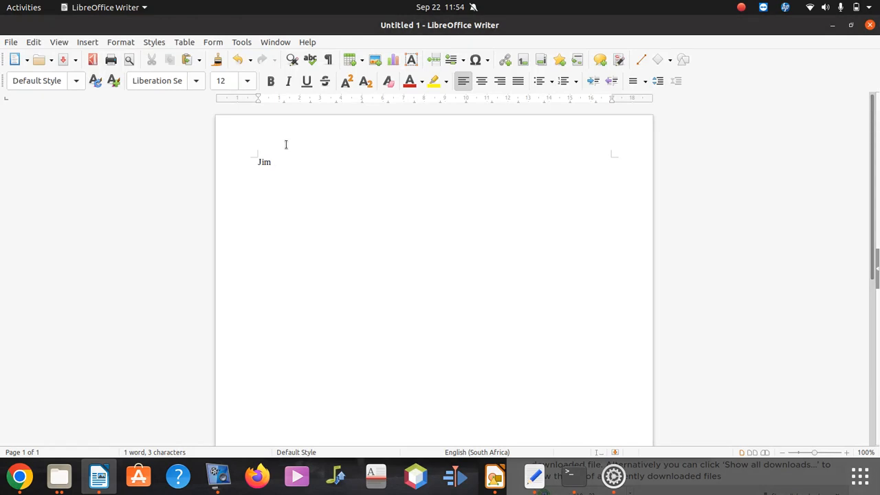
- Send the 'Jim' test page to the MF645C-UFR-II printer via File > Print and OK
click(112, 59)
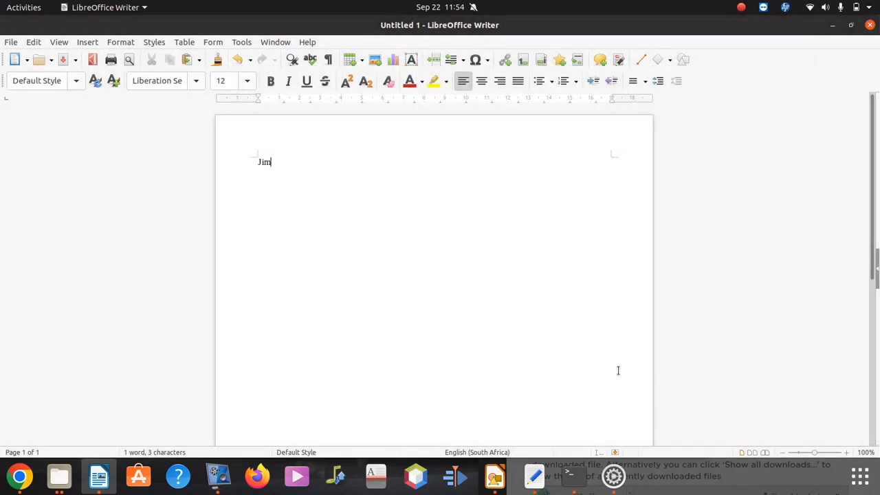
mouse_move(552, 228)
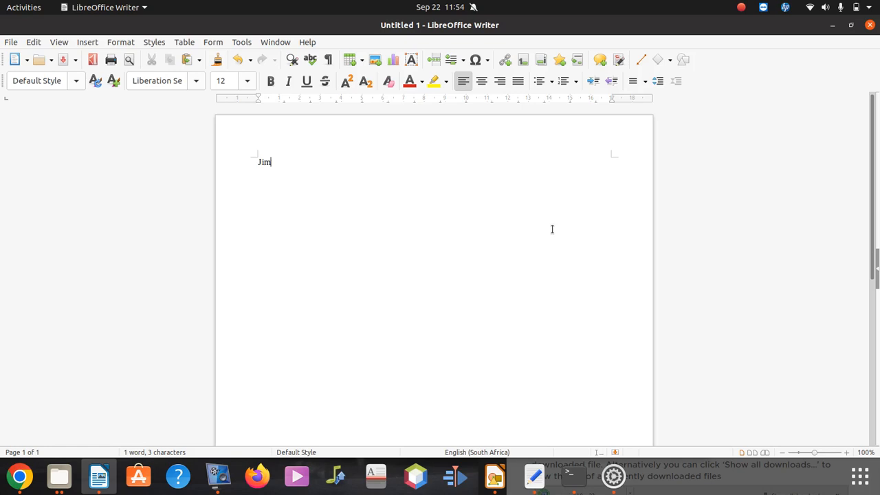
mouse_move(571, 475)
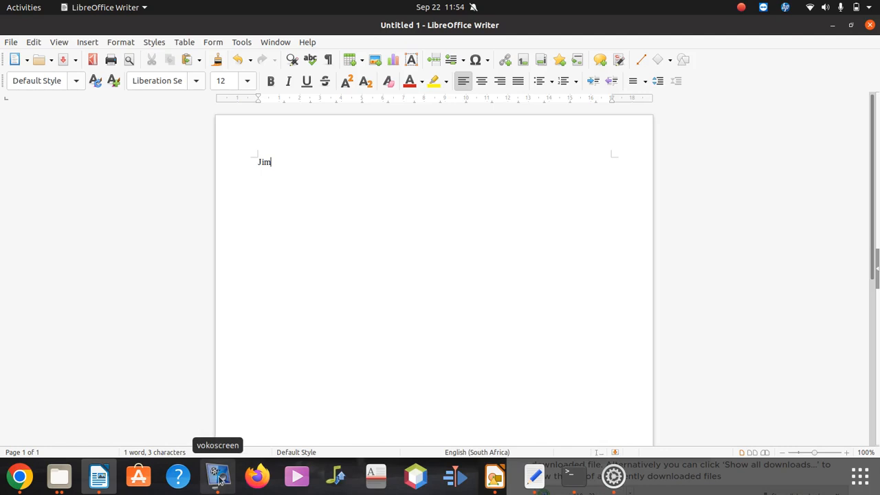
click(217, 475)
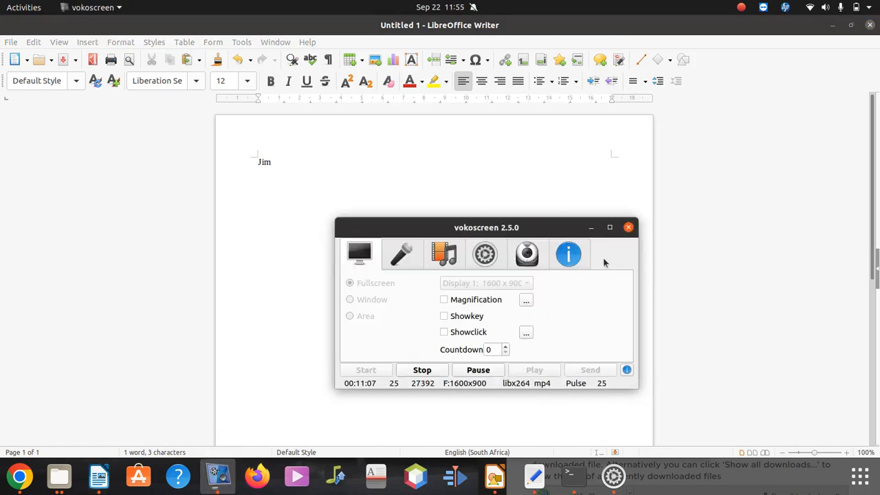